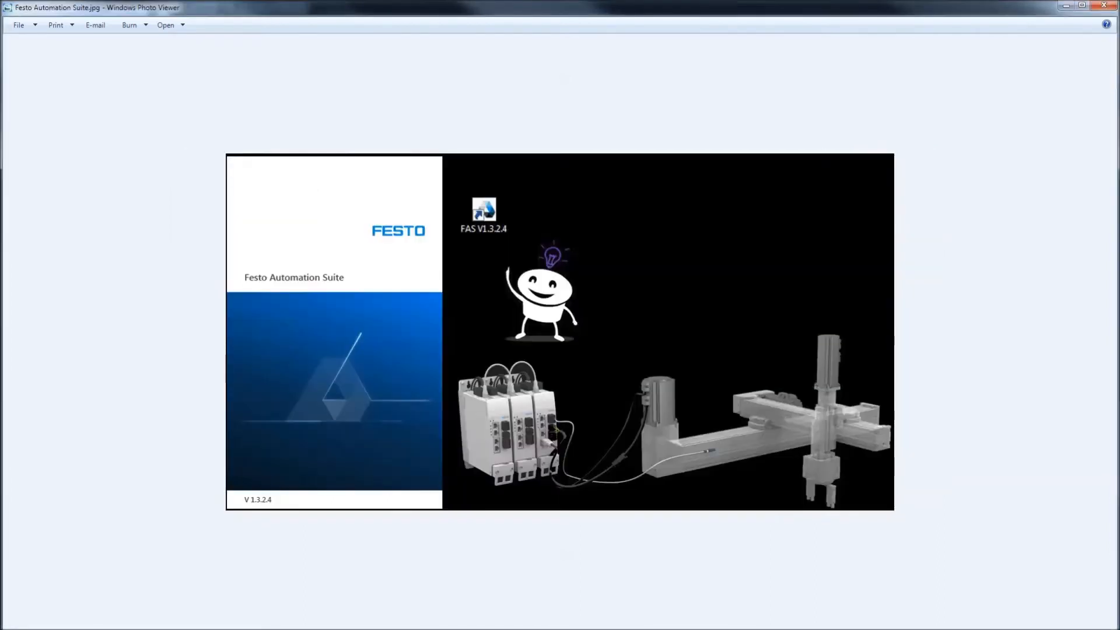
mouse_move(370, 331)
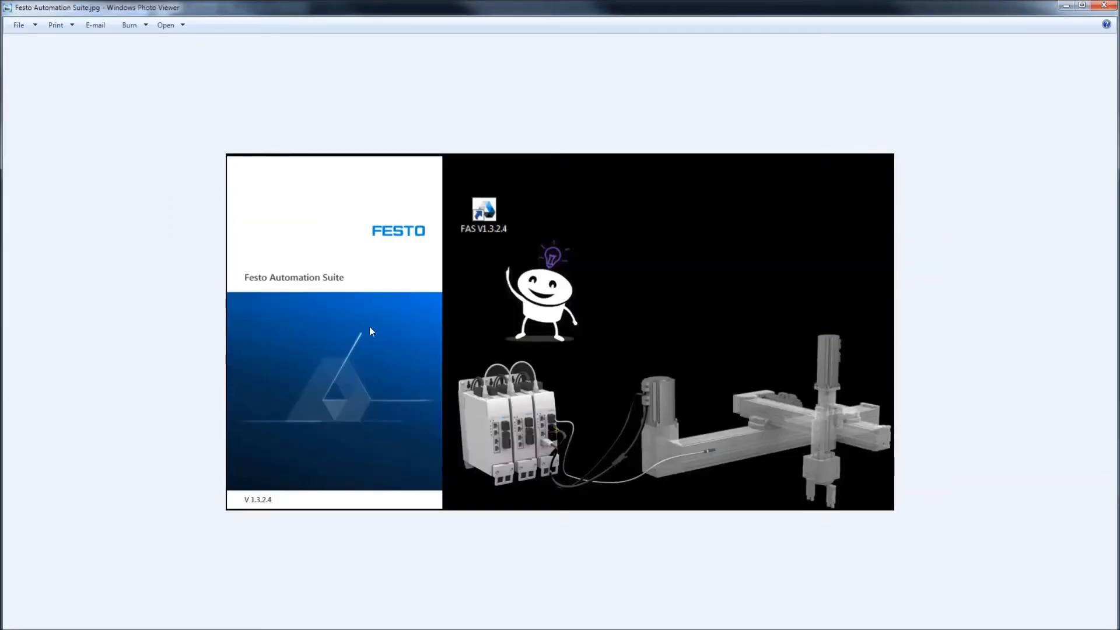
mouse_move(490, 405)
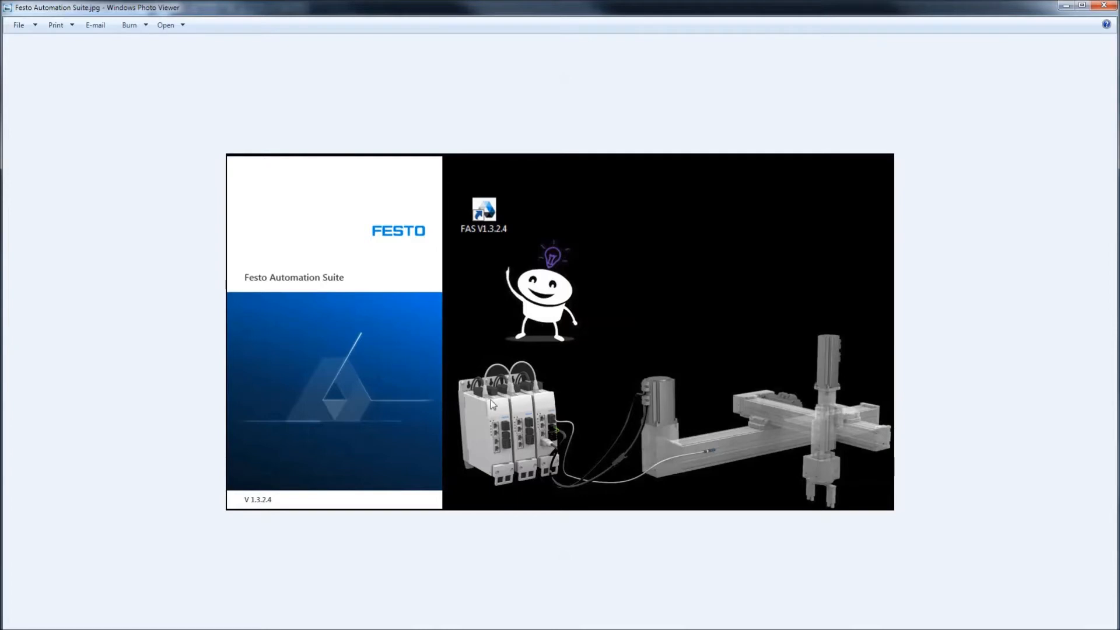
mouse_move(496, 411)
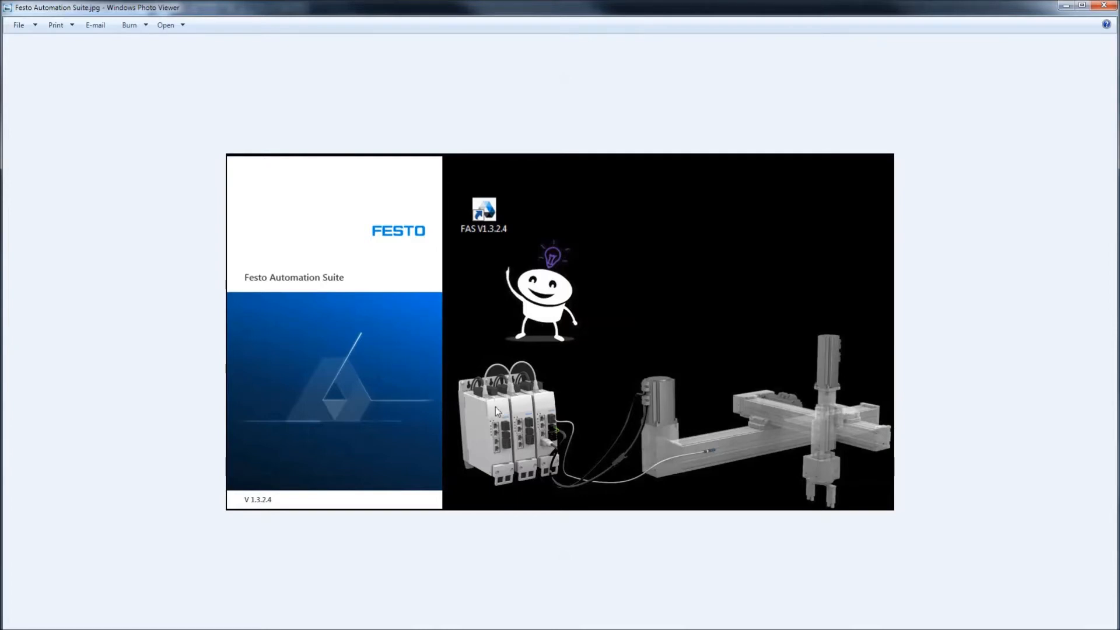
mouse_move(502, 434)
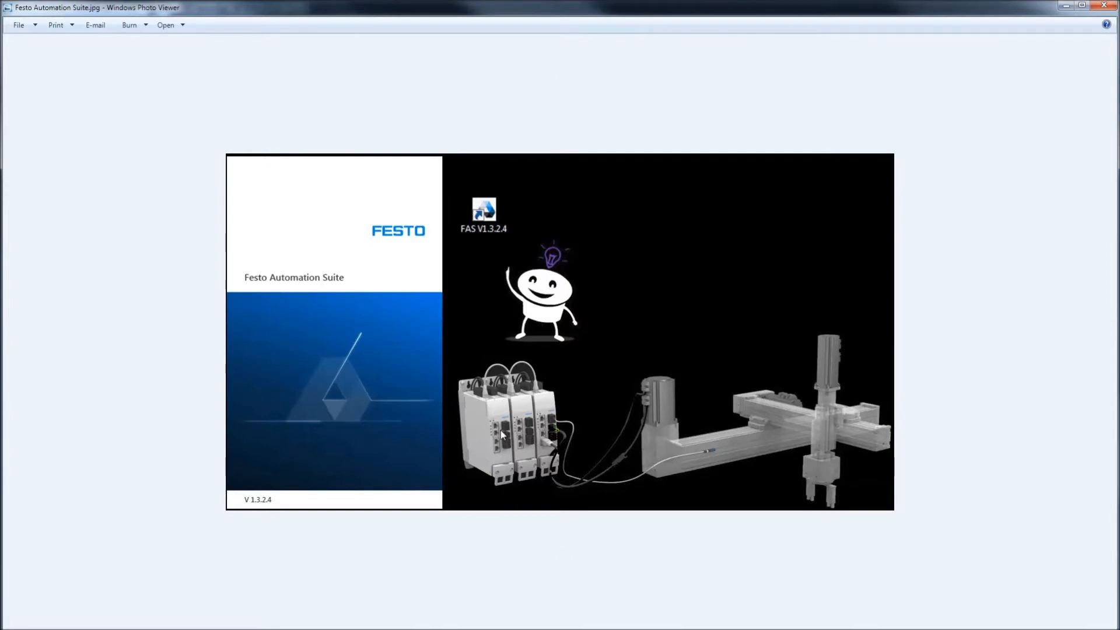
mouse_move(759, 417)
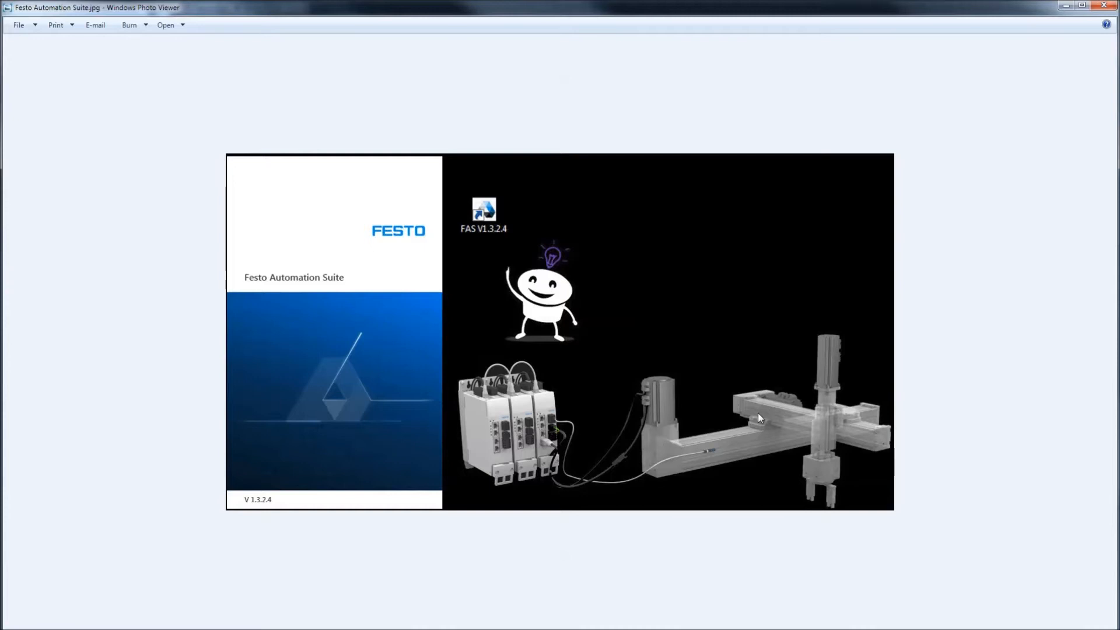
mouse_move(559, 396)
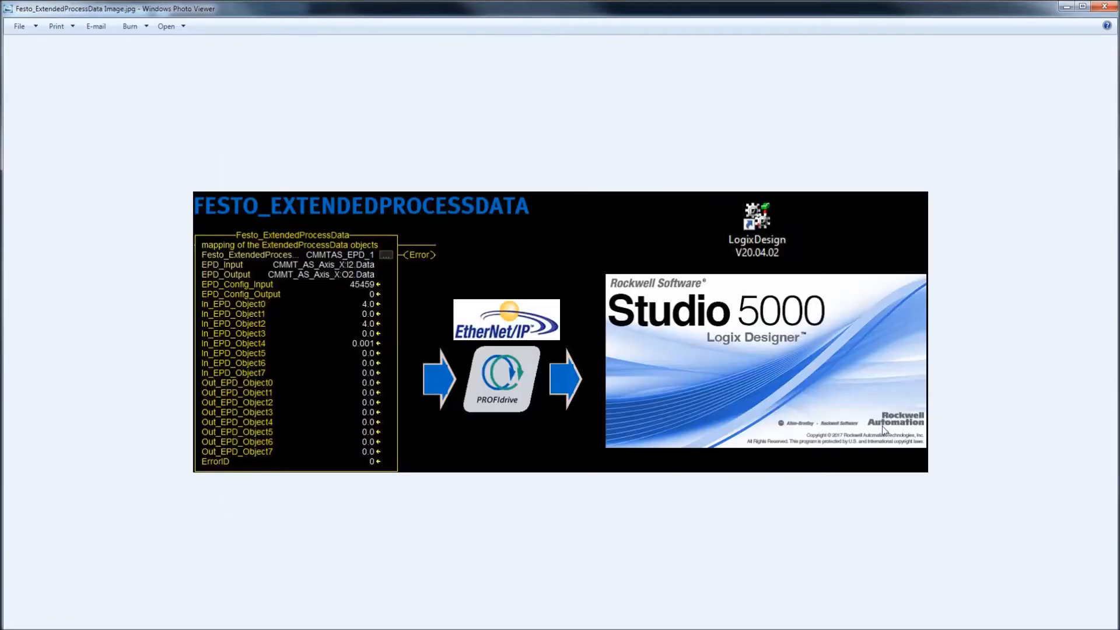
mouse_move(296, 255)
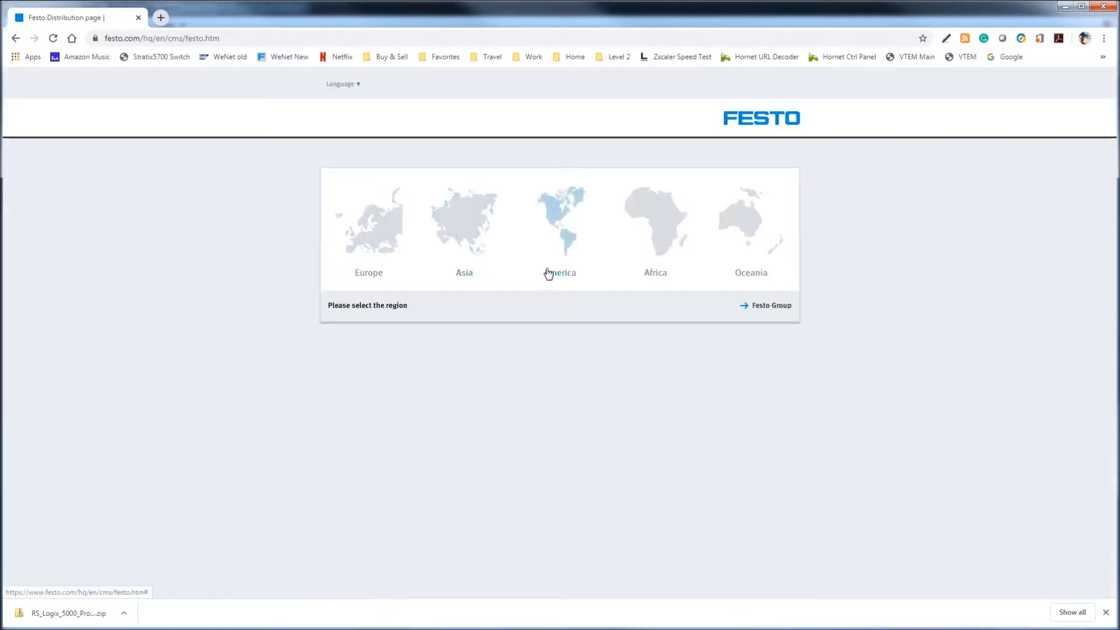
On festo.com select Europe, then Great Britain, and go to Support / Downloads.
left_click(369, 229)
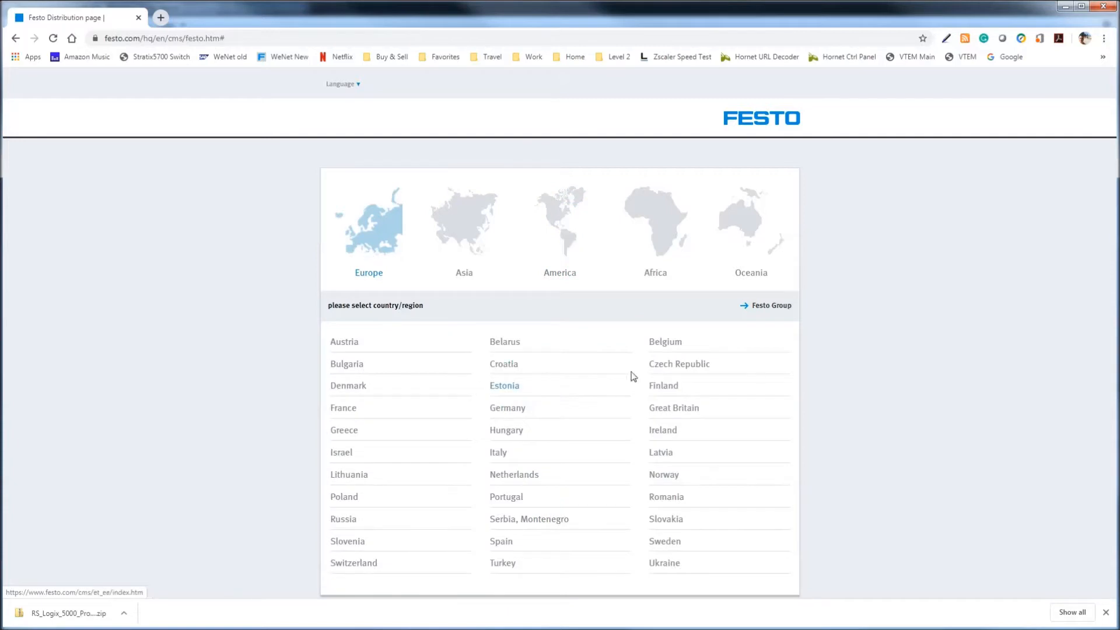
left_click(672, 407)
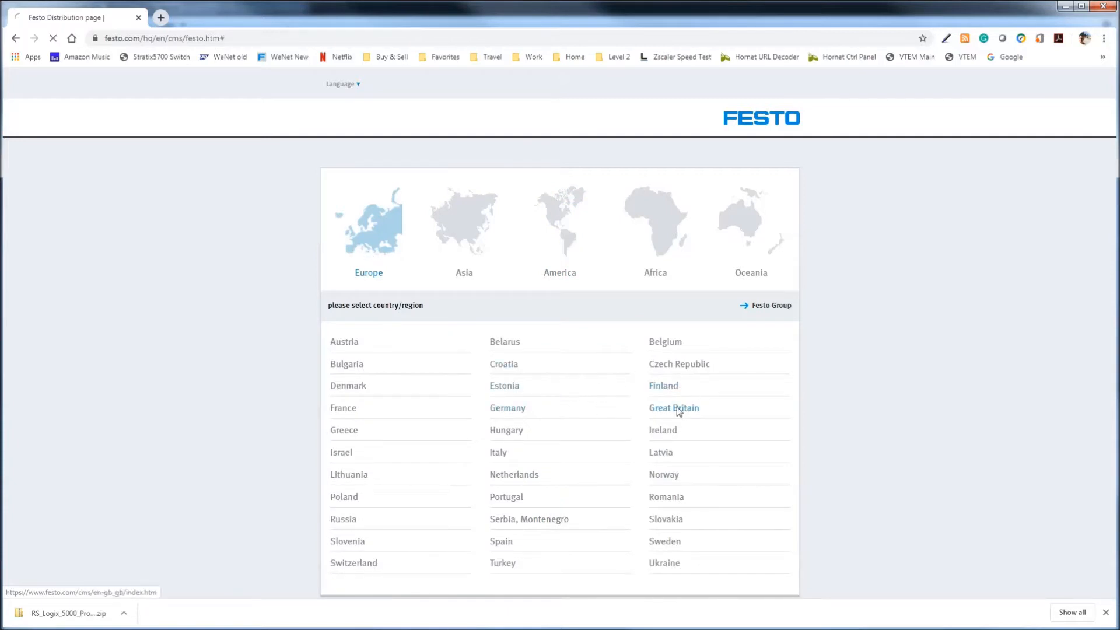
left_click(672, 407)
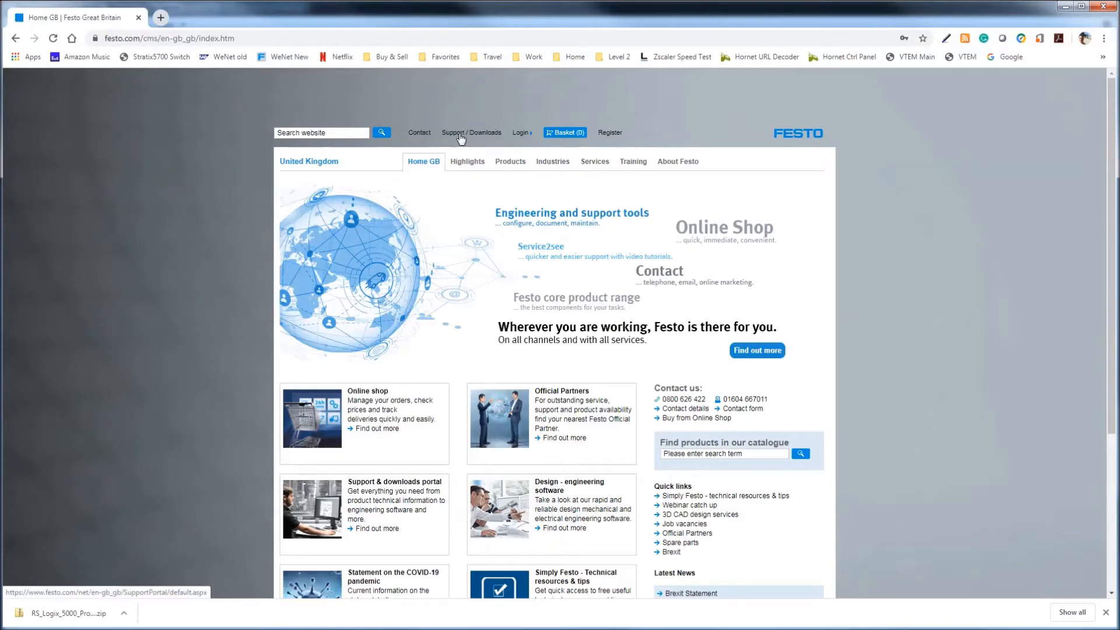
mouse_move(486, 140)
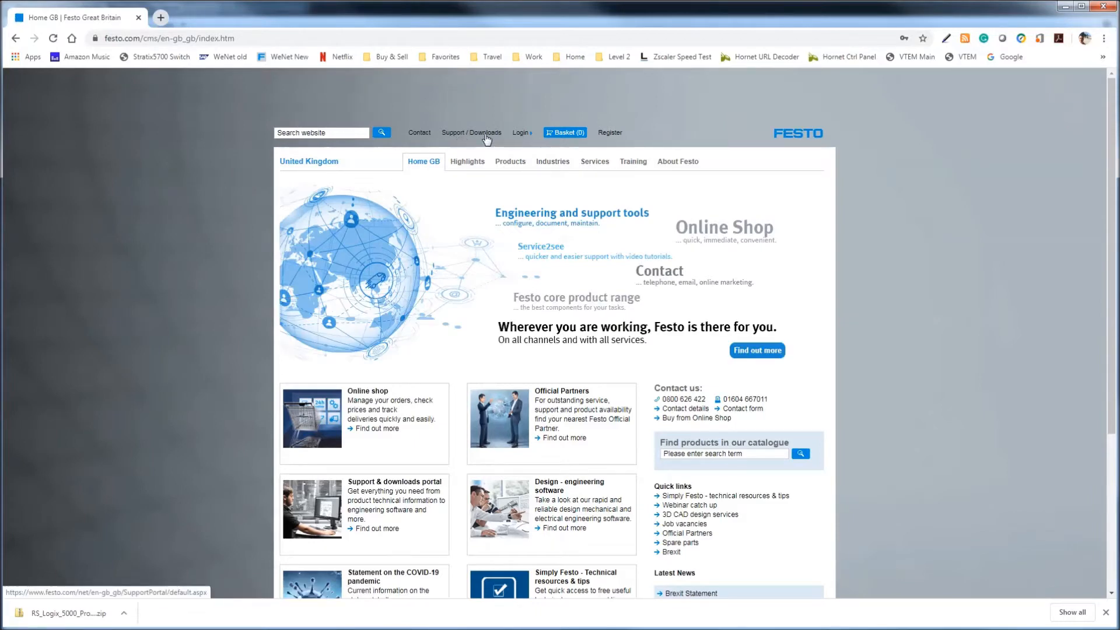
left_click(471, 132)
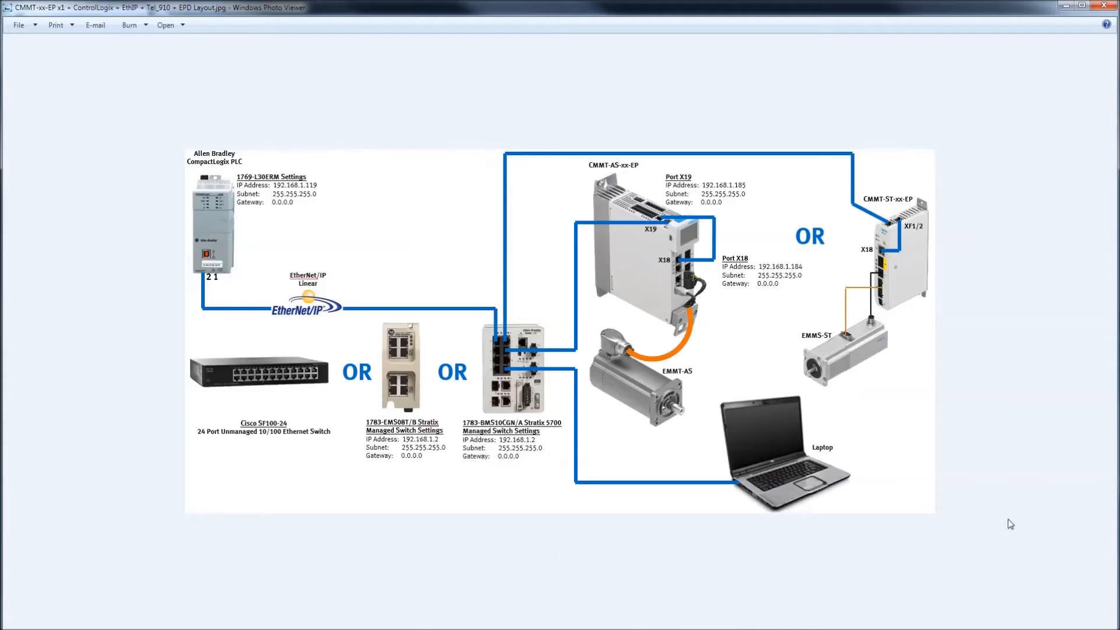
mouse_move(626, 171)
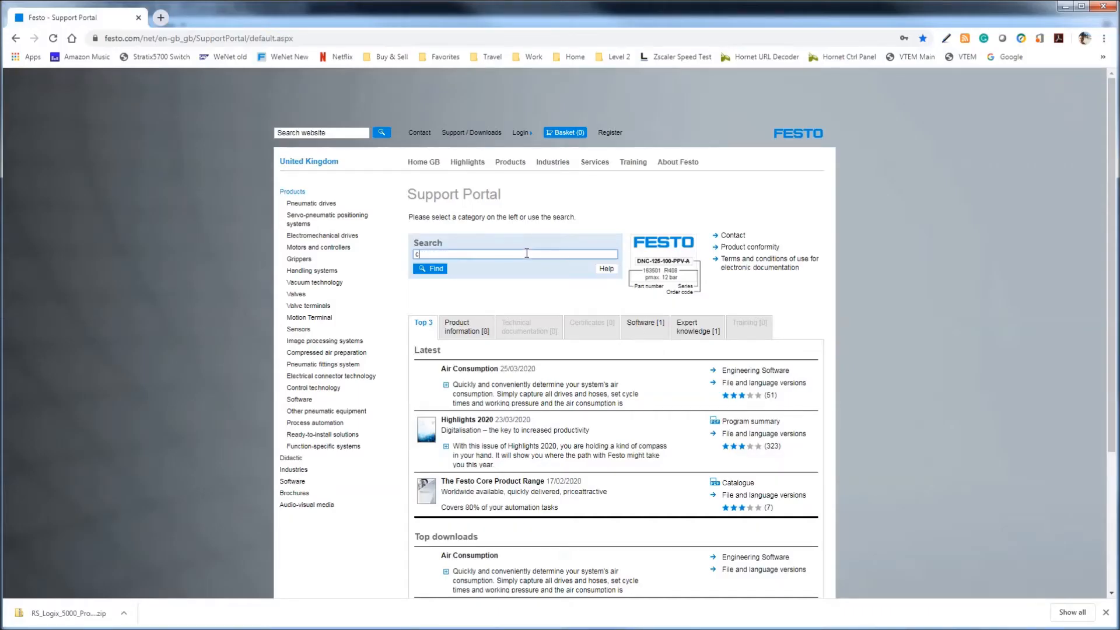
Search 'cmmt-as' and open servo drive CMMT-AS-C2-3A-EP-S1 from the suggestions.
type("cmmt-as")
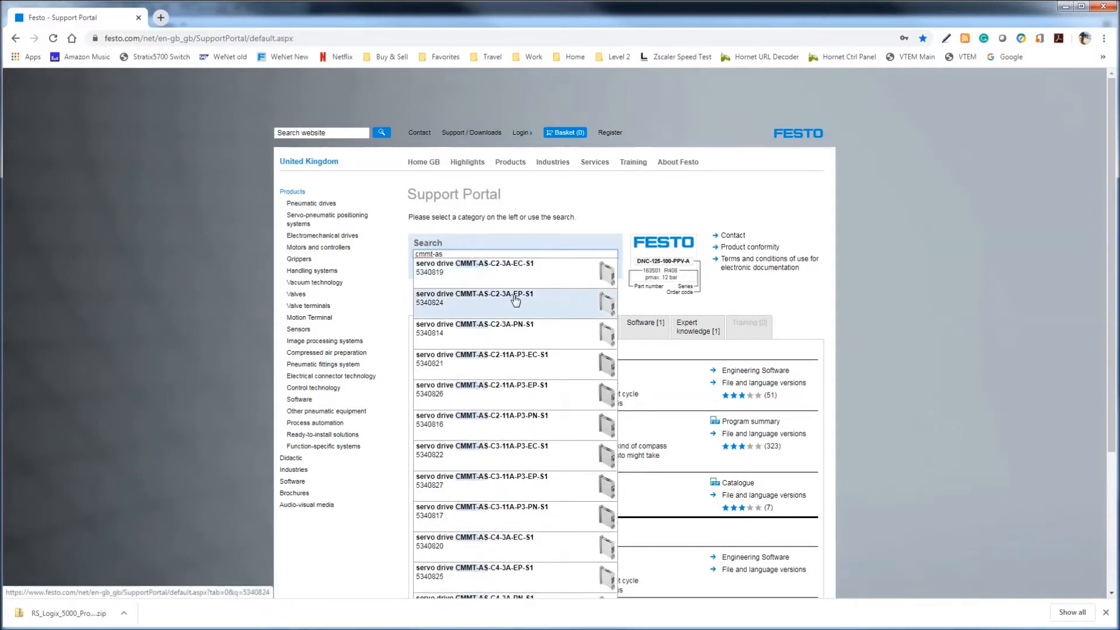
mouse_move(598, 306)
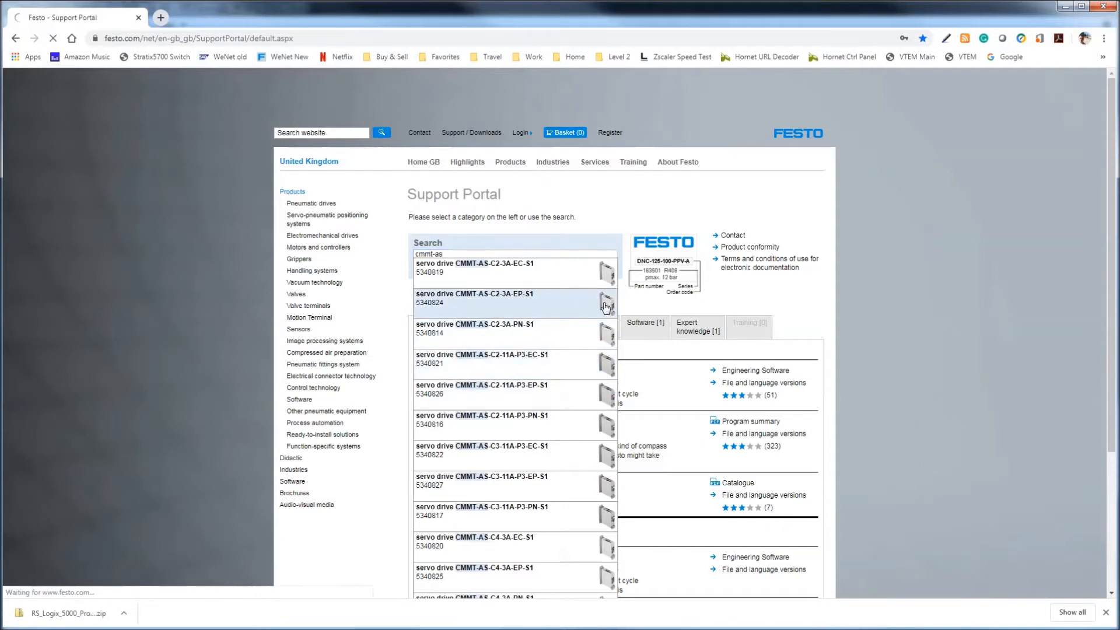
left_click(500, 298)
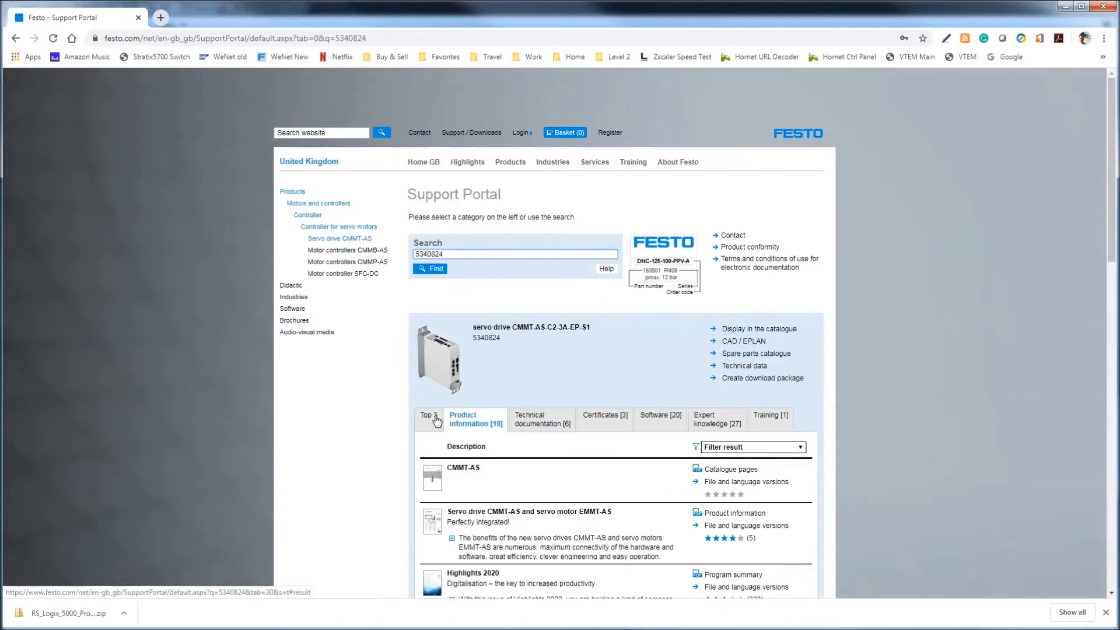
mouse_move(591, 421)
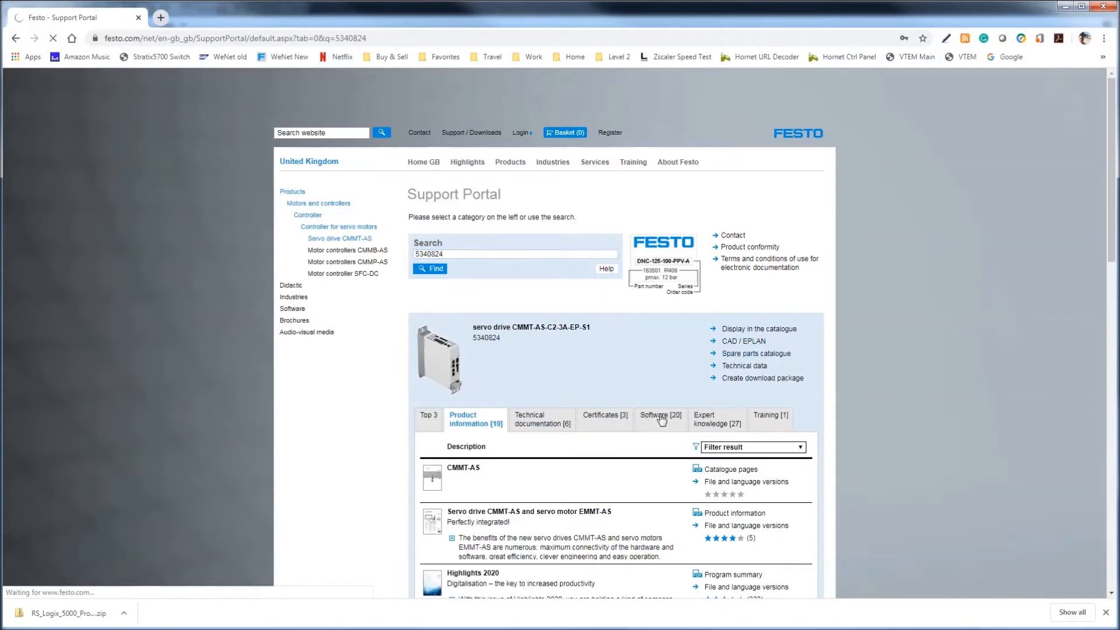
Open the drive's Software tab and scroll down to the Festo Automation Suite entries.
left_click(659, 420)
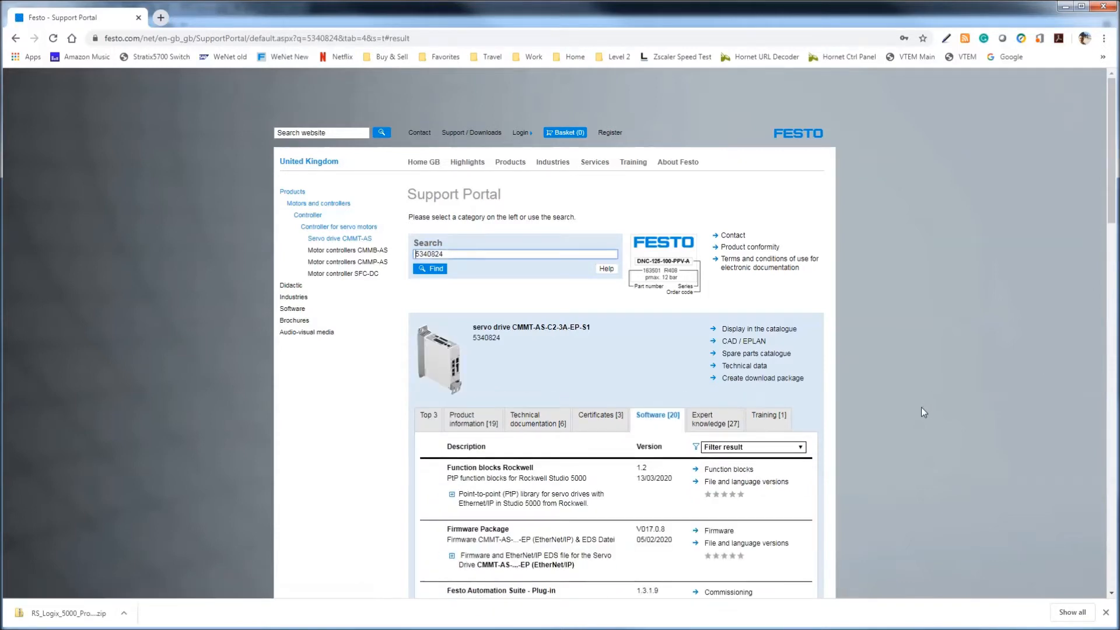
scroll("down", 3)
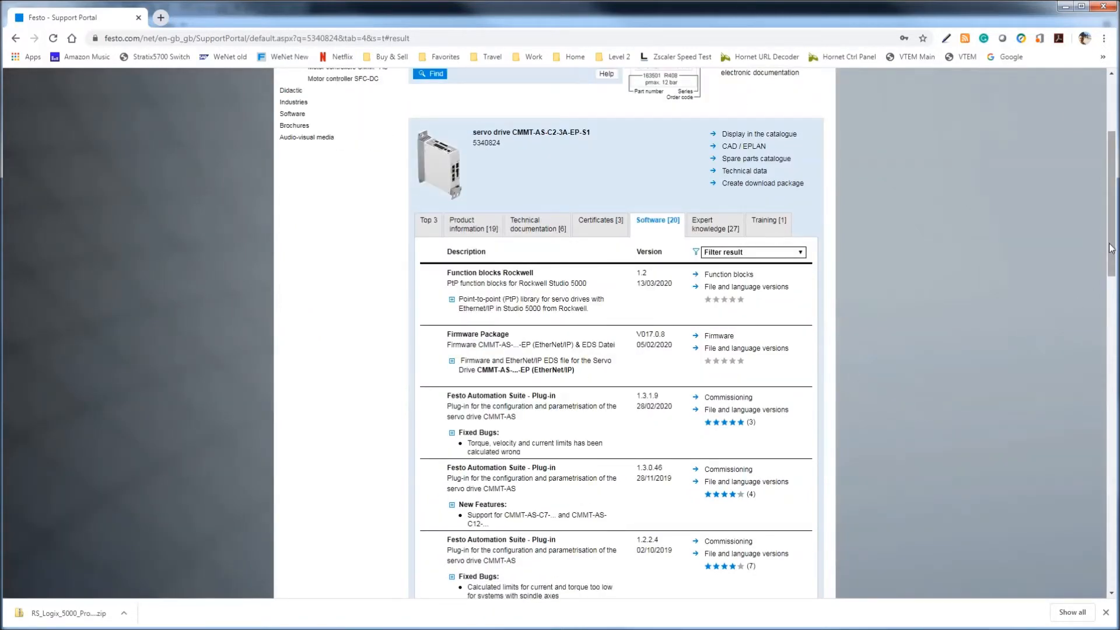
scroll("down", 3)
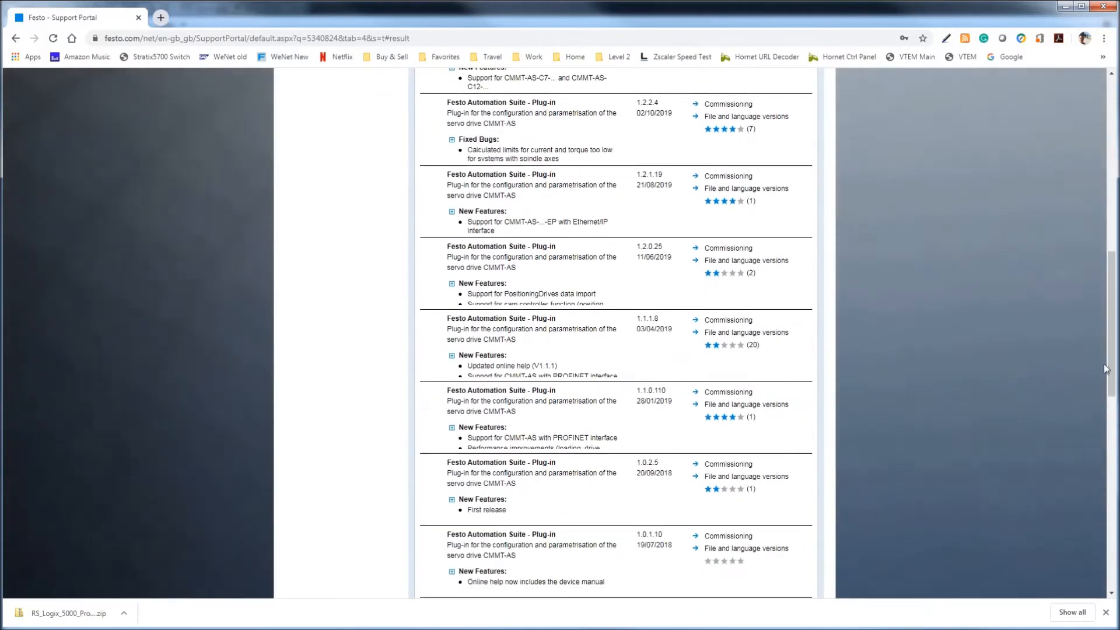
scroll("up", 3)
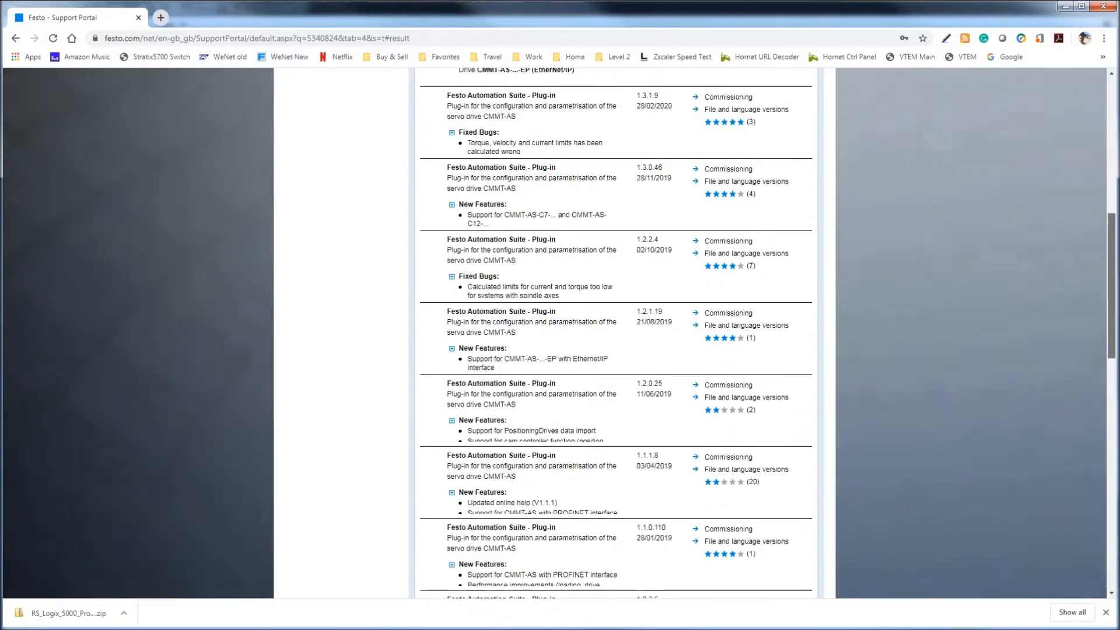
scroll("up", 3)
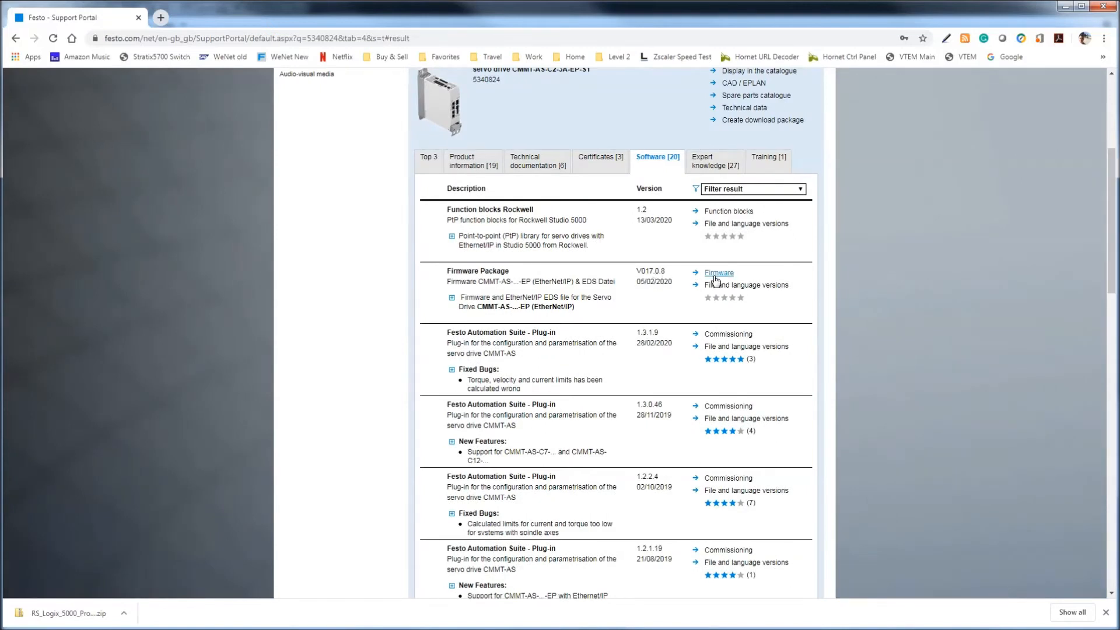
mouse_move(620, 296)
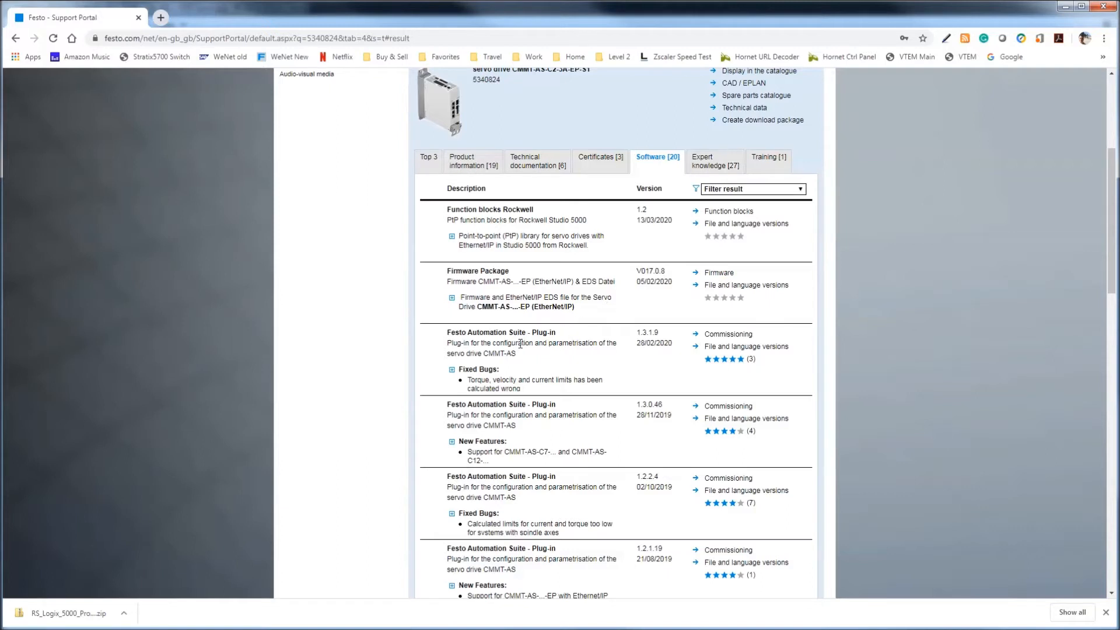
mouse_move(629, 319)
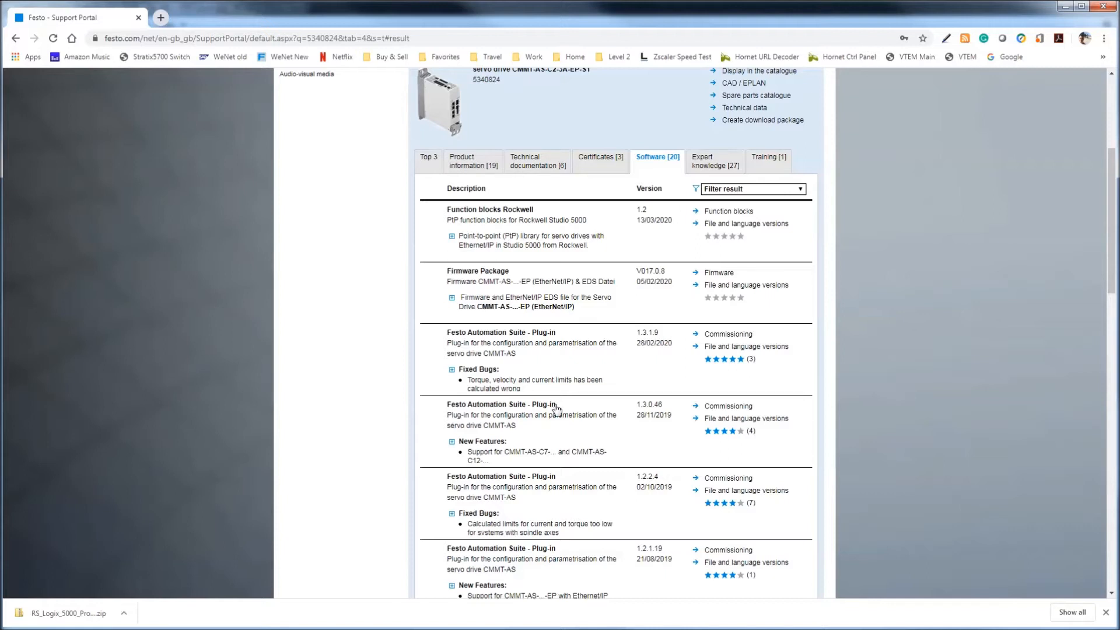
mouse_move(543, 430)
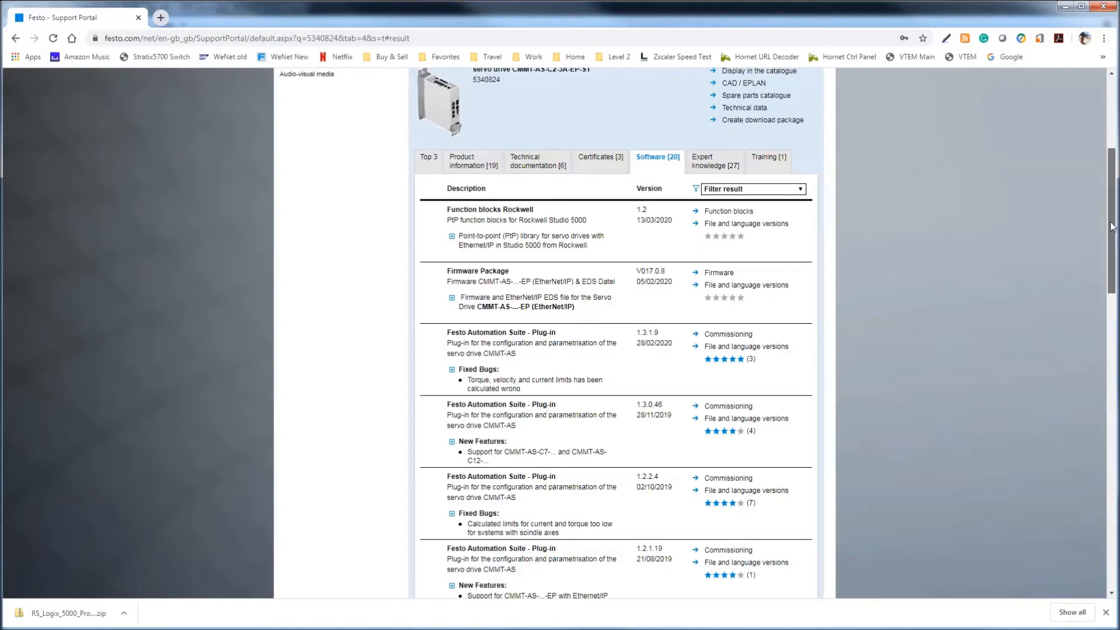
scroll("down", 3)
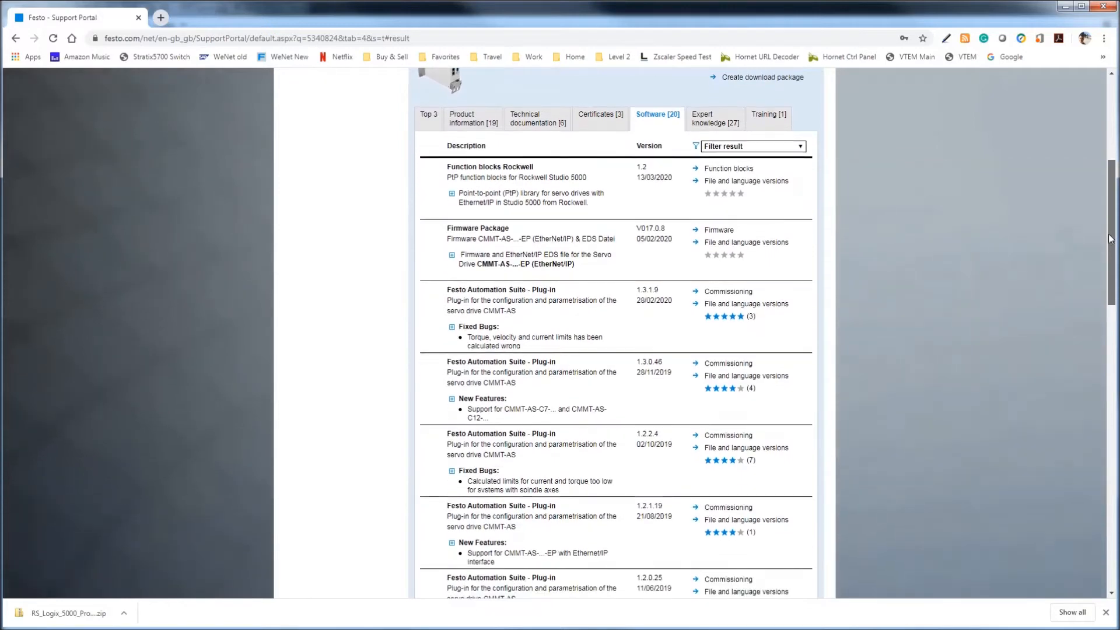
scroll("down", 3)
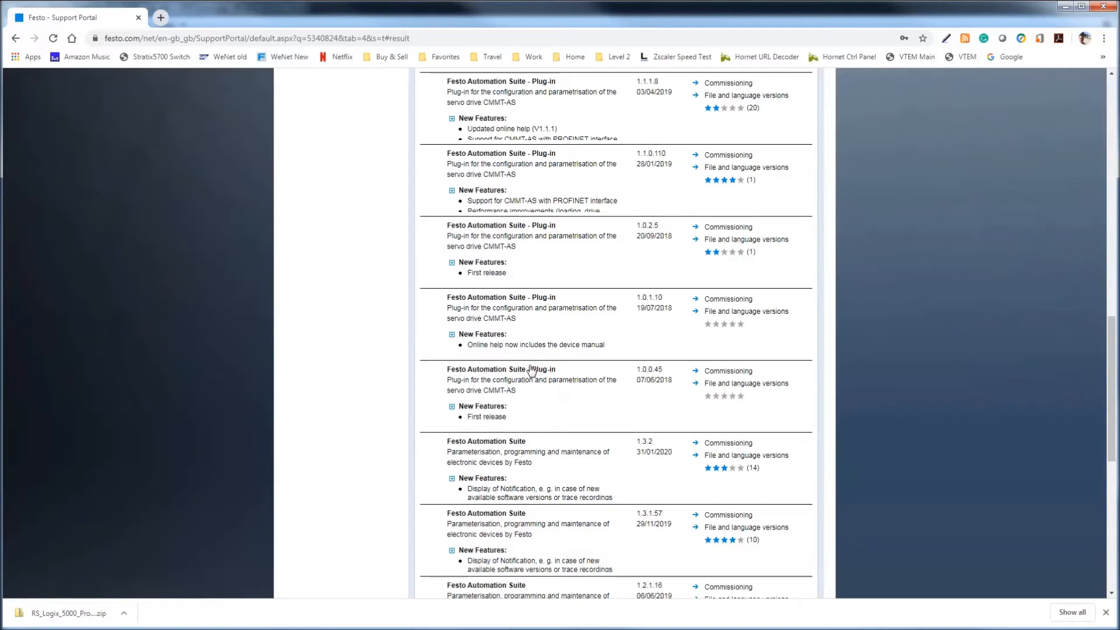
mouse_move(536, 372)
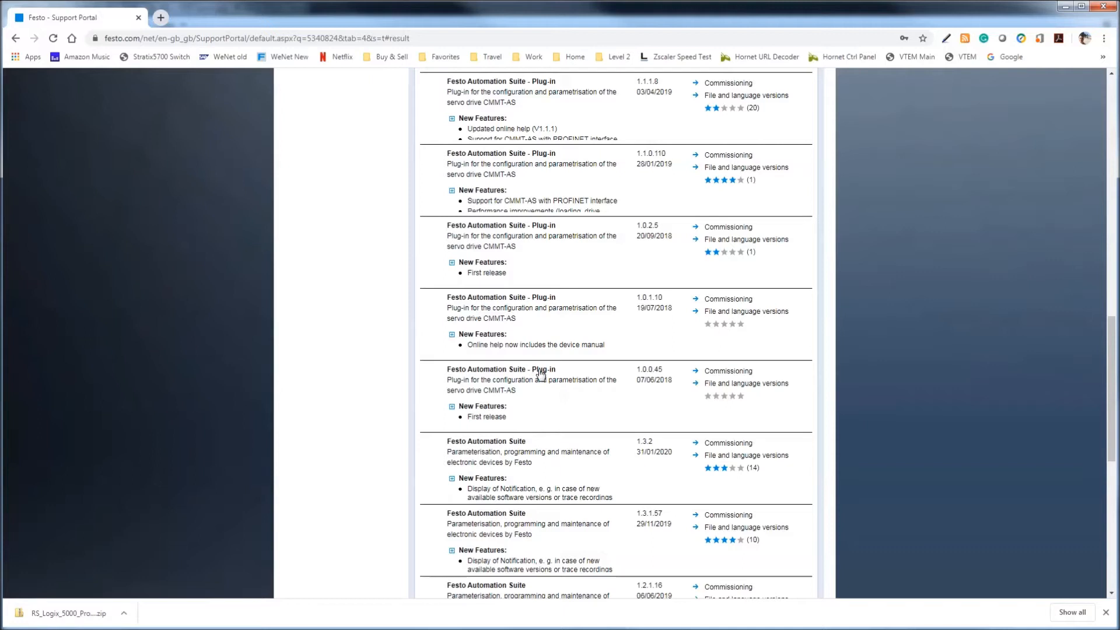
mouse_move(625, 398)
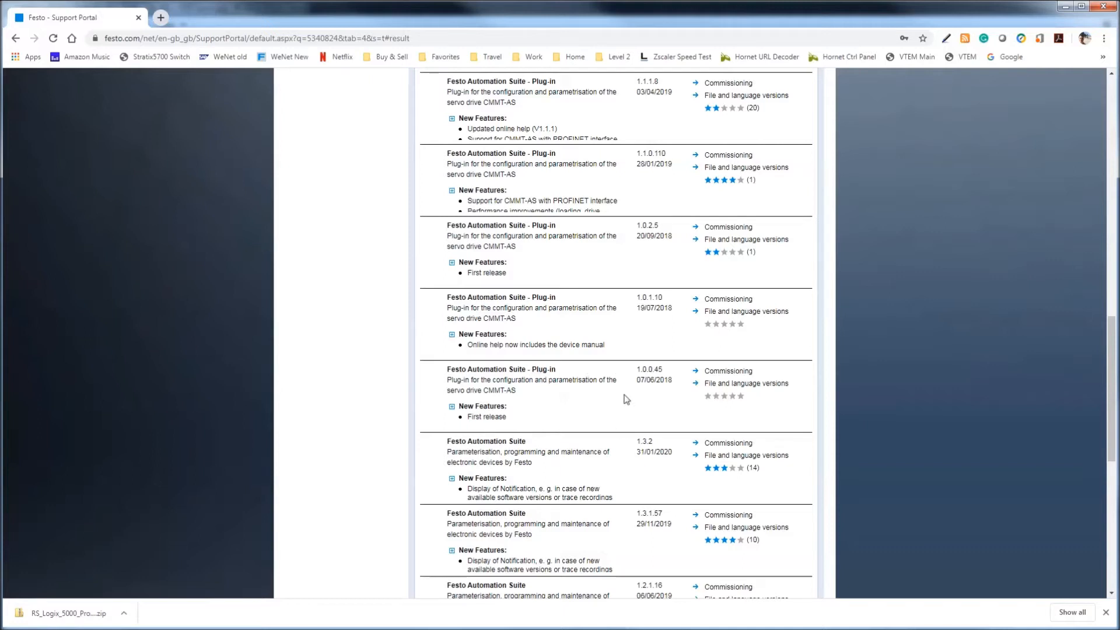
Expand Fixed Bugs on plug-in 1.3.1.9, highlighting versions 1.3.2 and 1.3.1.9.
double_click(644, 442)
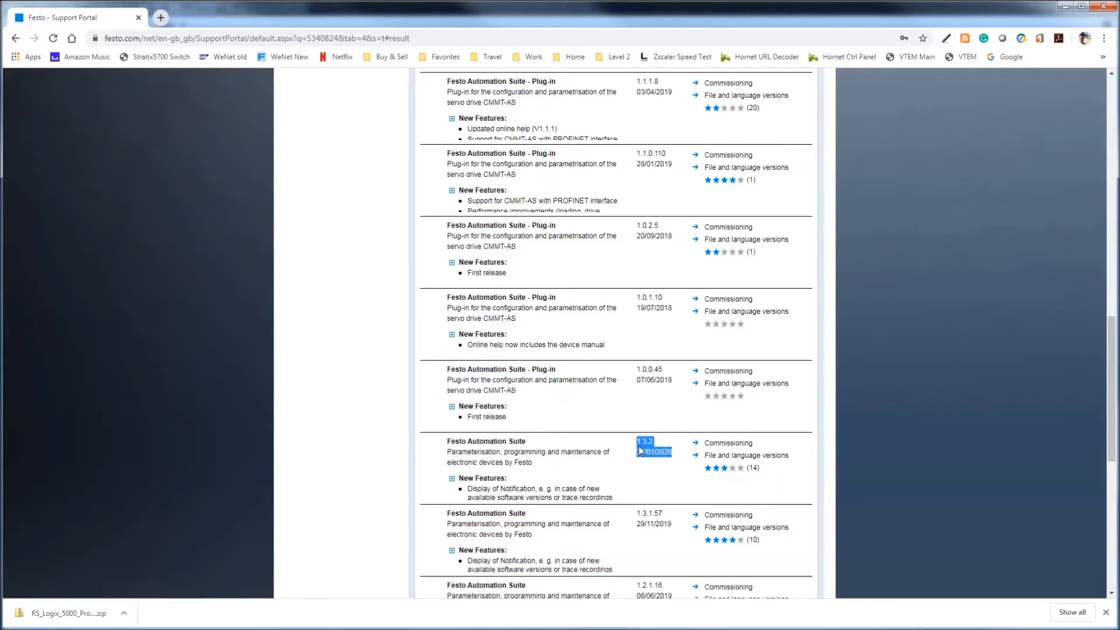
scroll("up", 3)
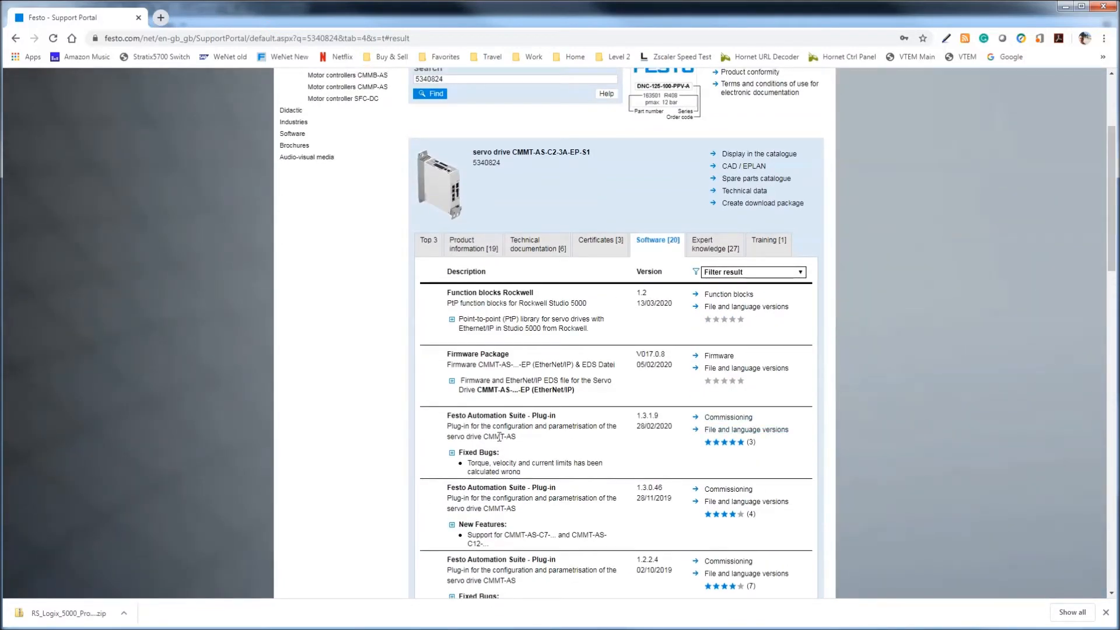
left_click(452, 452)
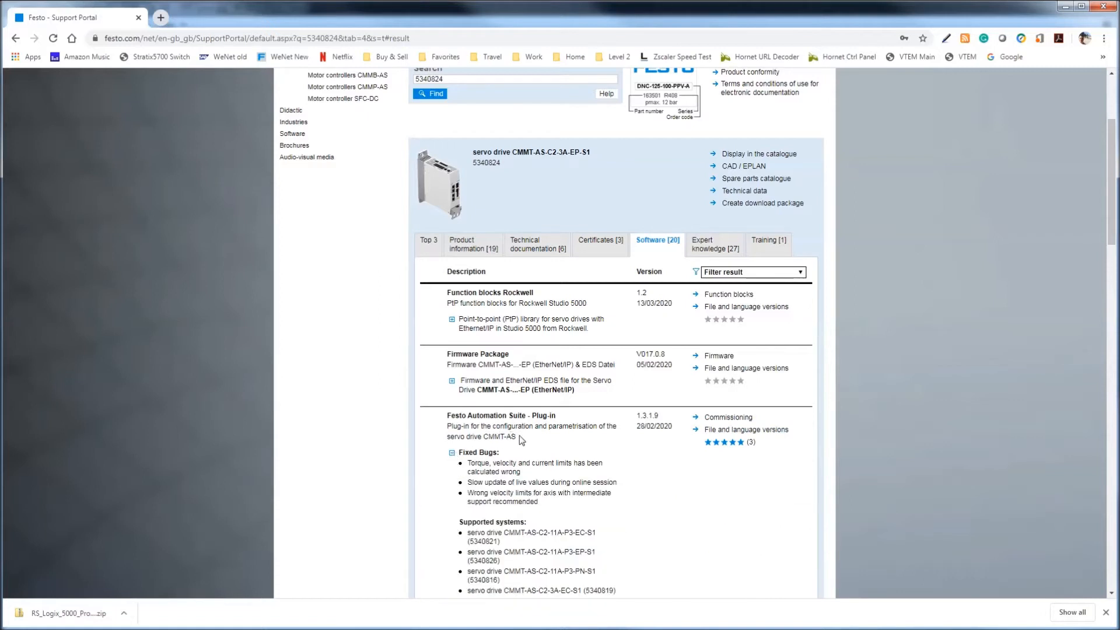
double_click(499, 437)
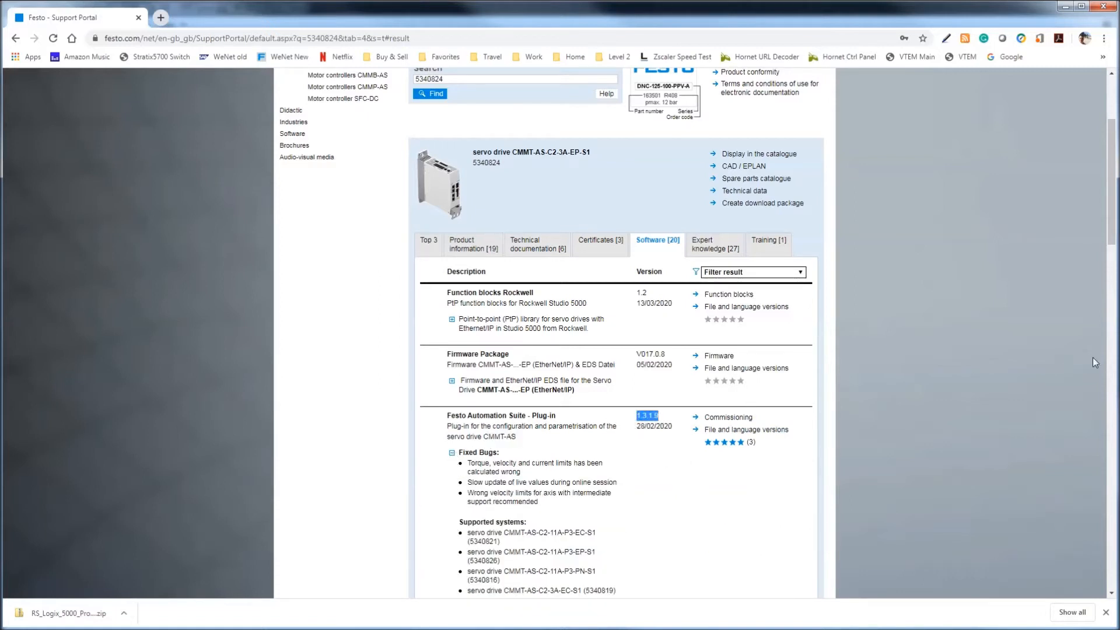
scroll("down", 3)
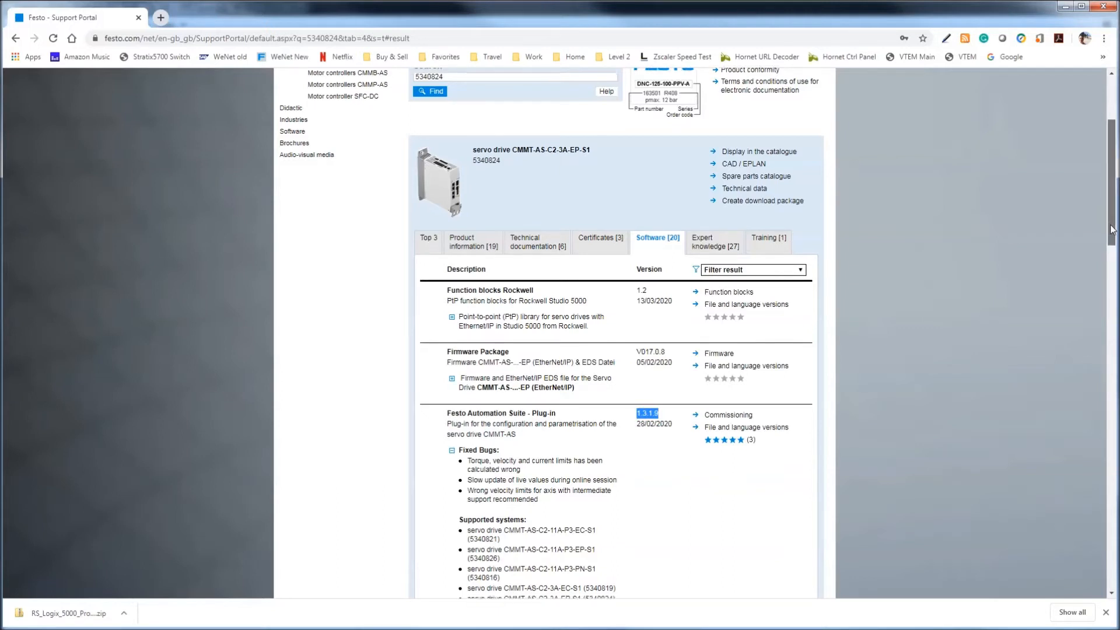
scroll("down", 3)
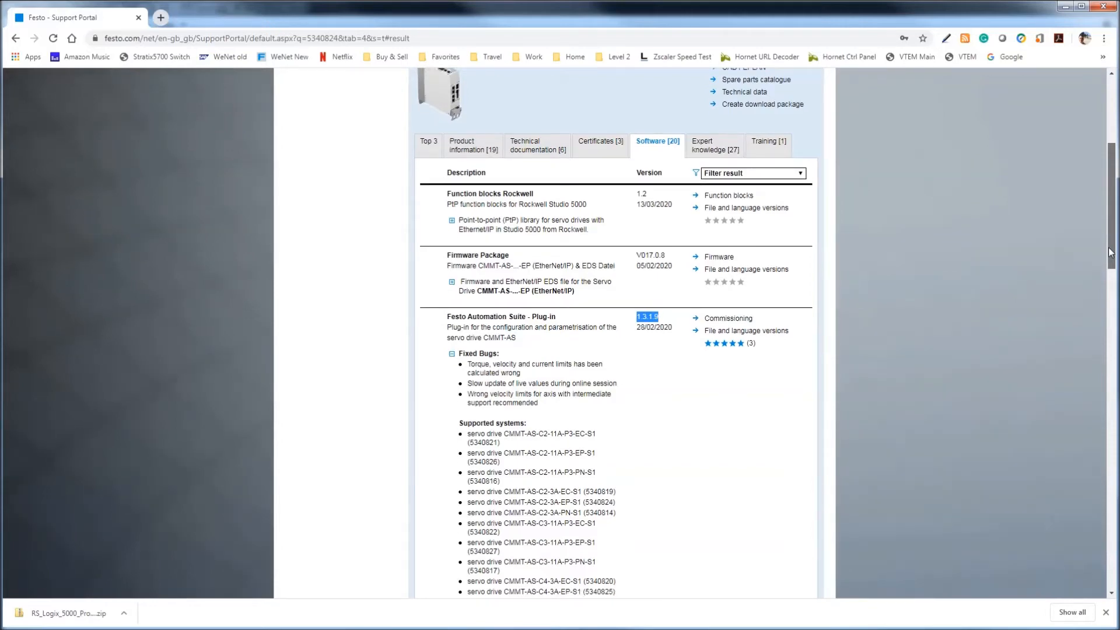
scroll("down", 3)
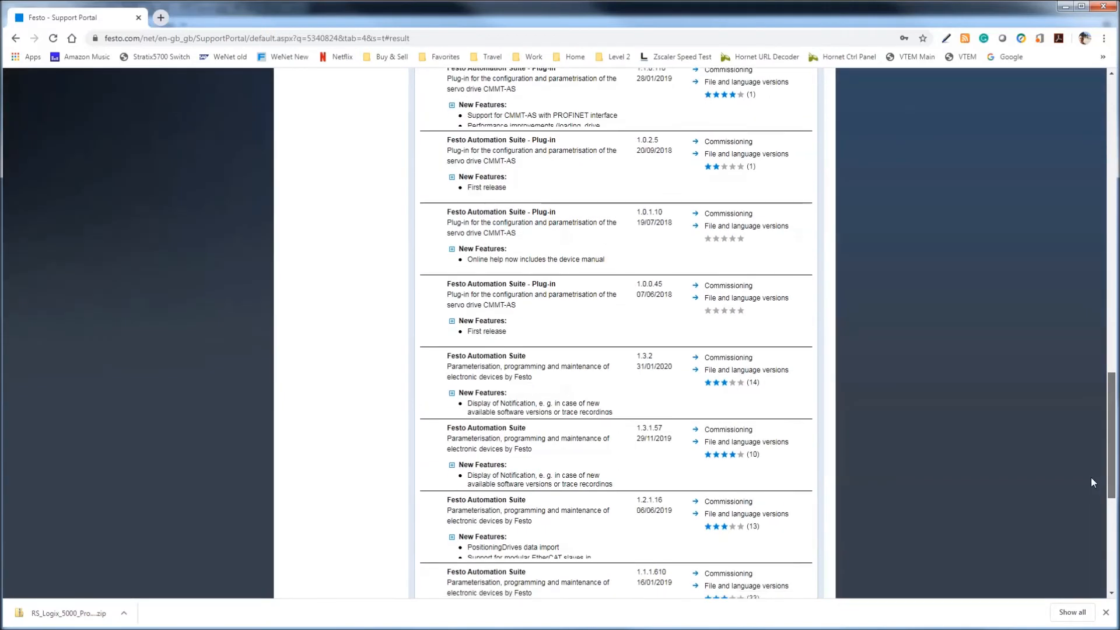
double_click(644, 356)
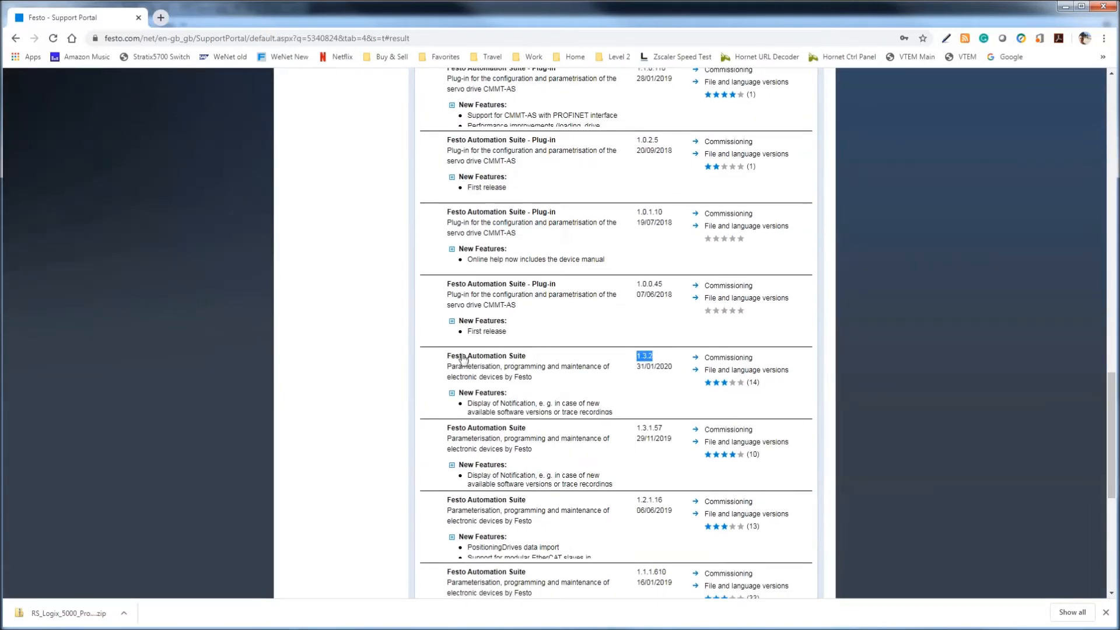
mouse_move(520, 388)
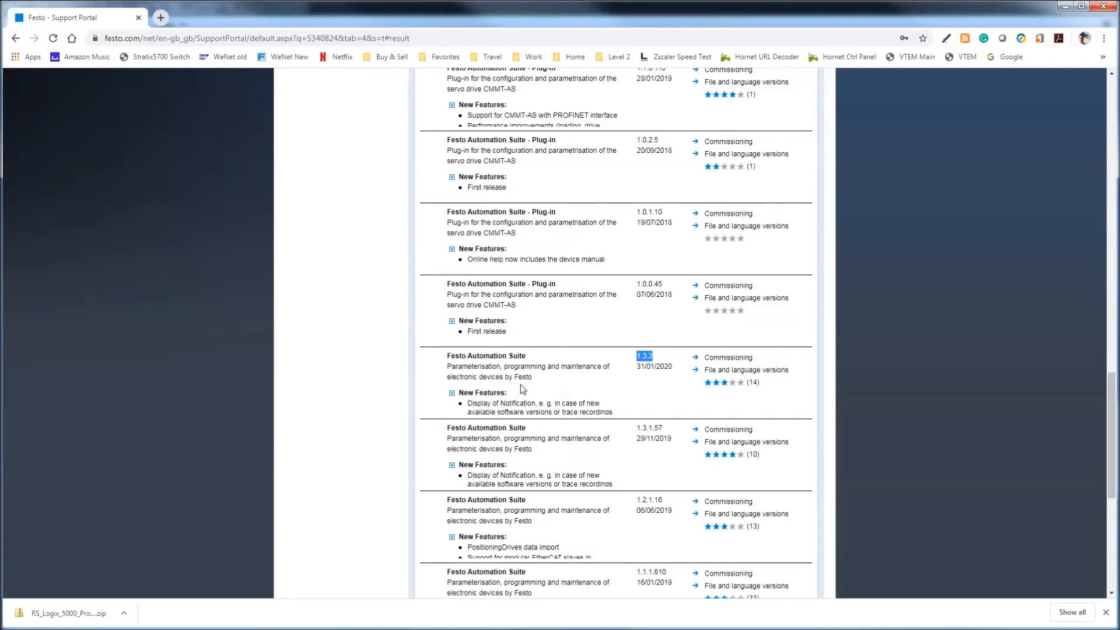
mouse_move(535, 586)
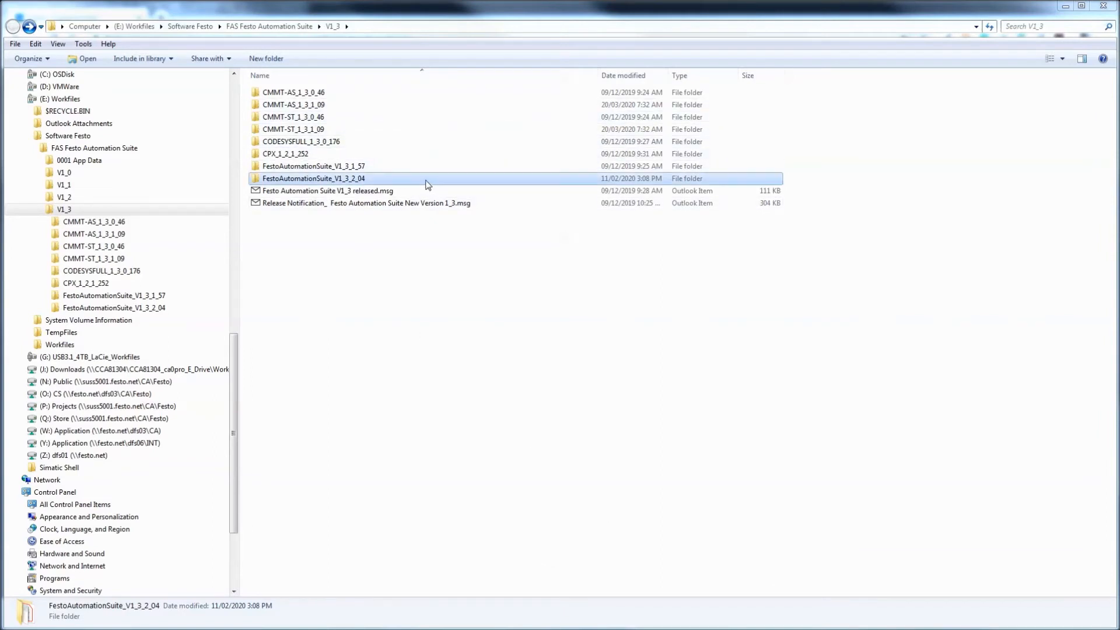
mouse_move(312, 185)
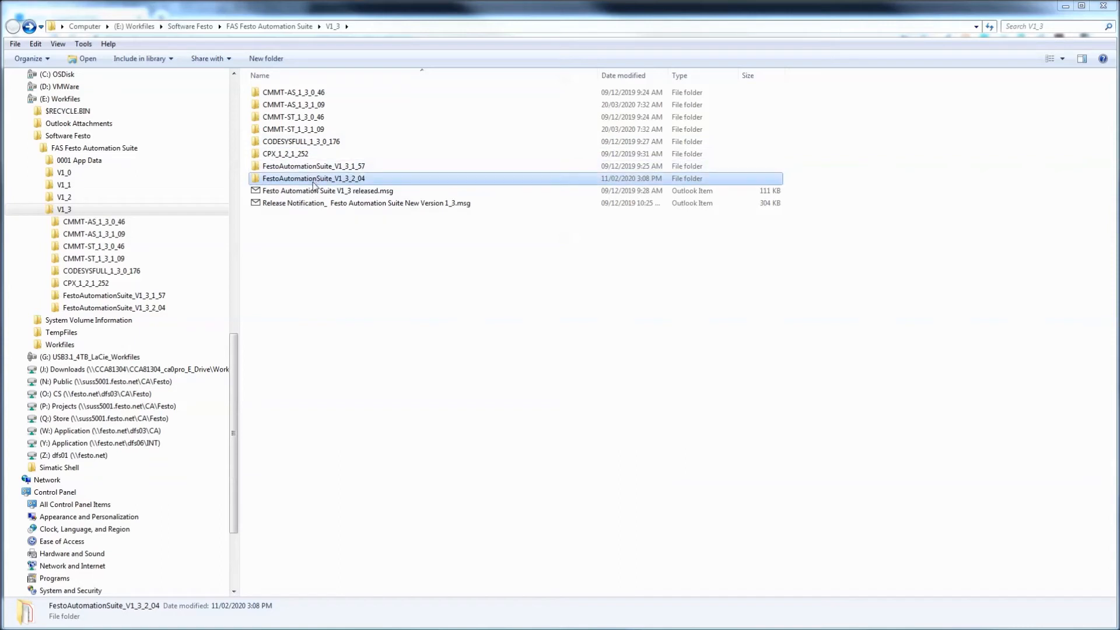
double_click(312, 178)
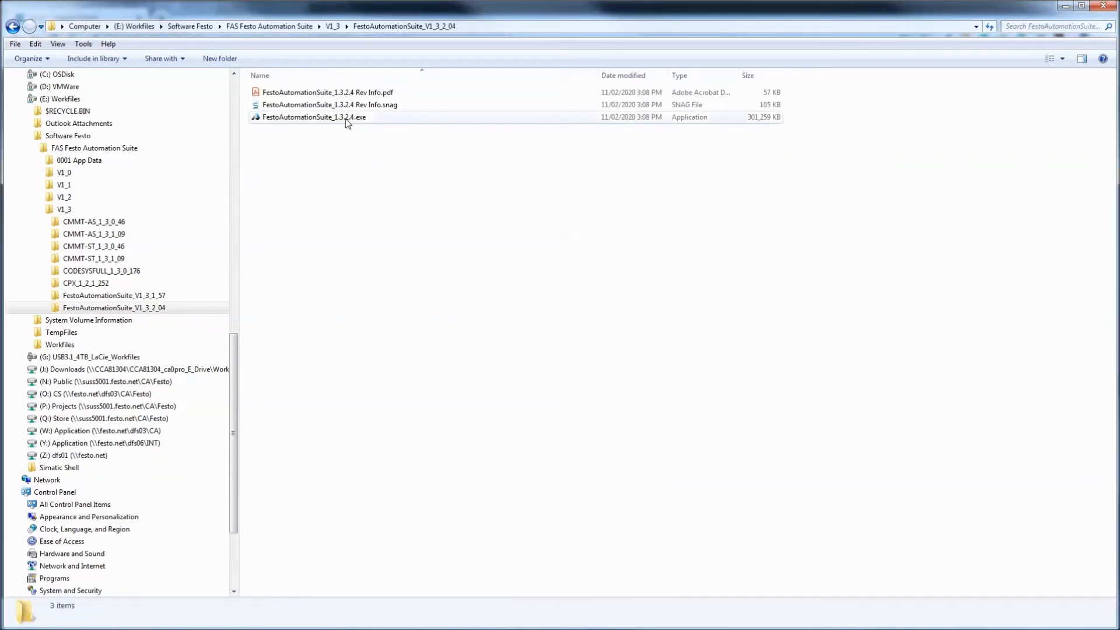
left_click(314, 116)
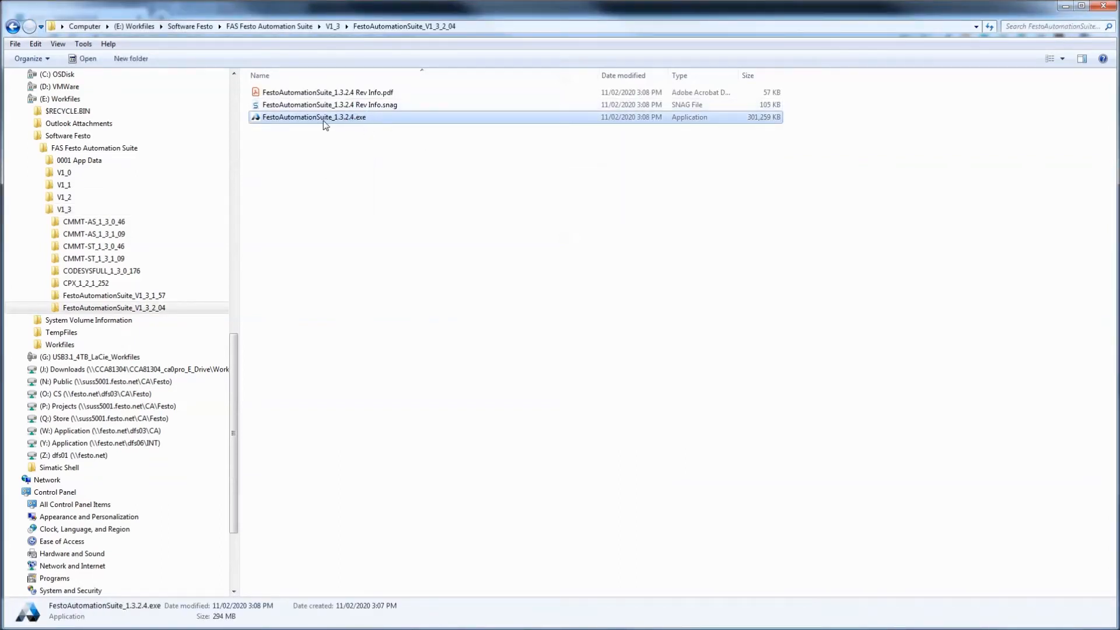
mouse_move(326, 121)
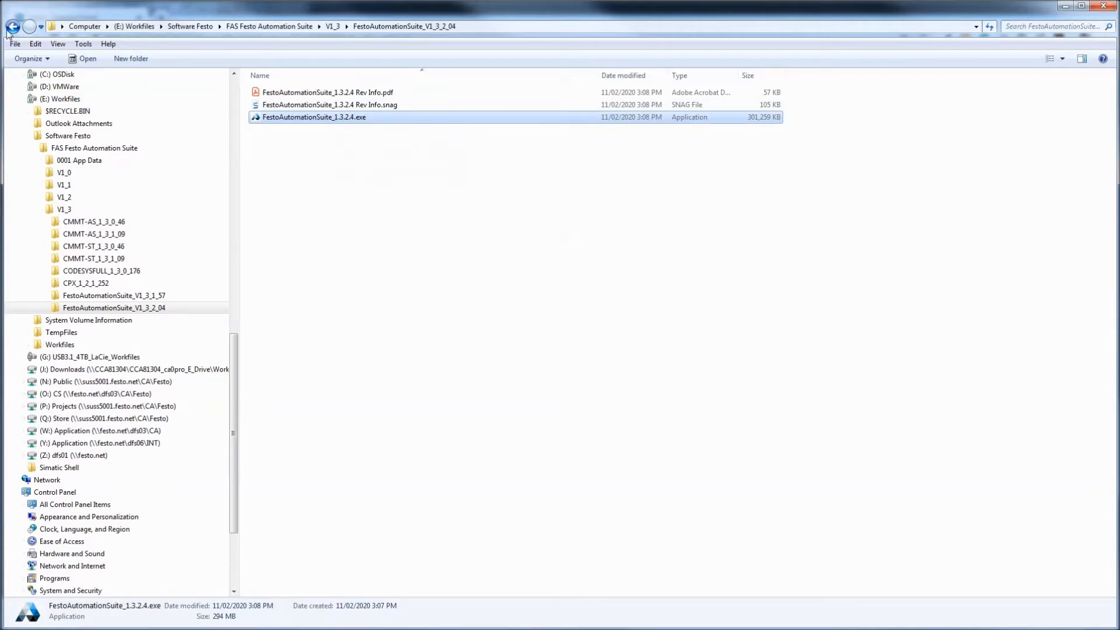
mouse_move(13, 27)
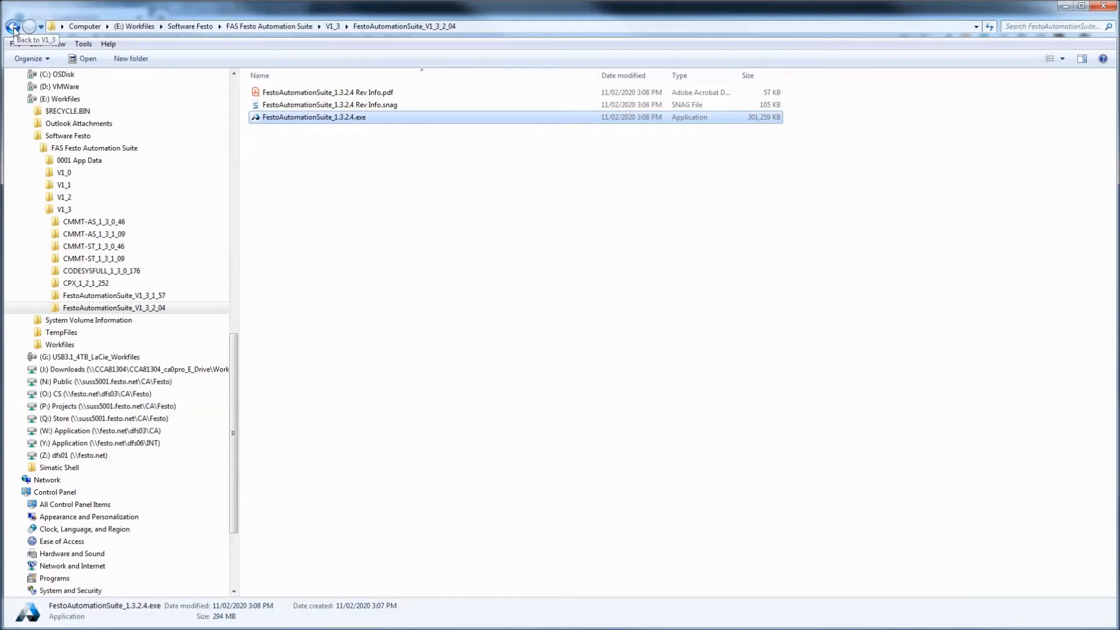
left_click(12, 26)
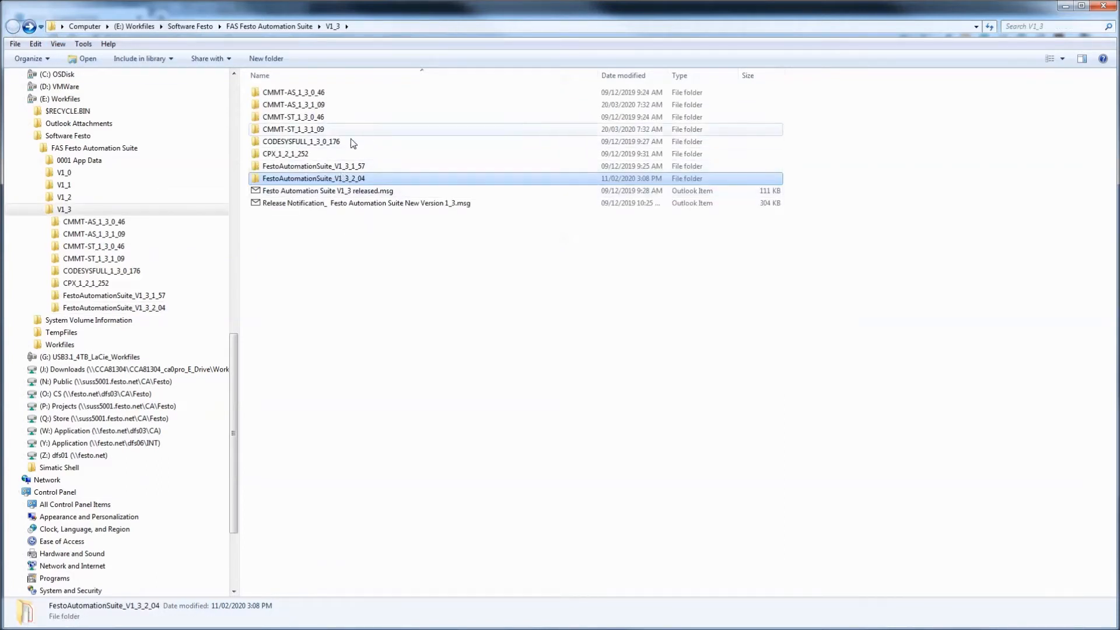
mouse_move(315, 105)
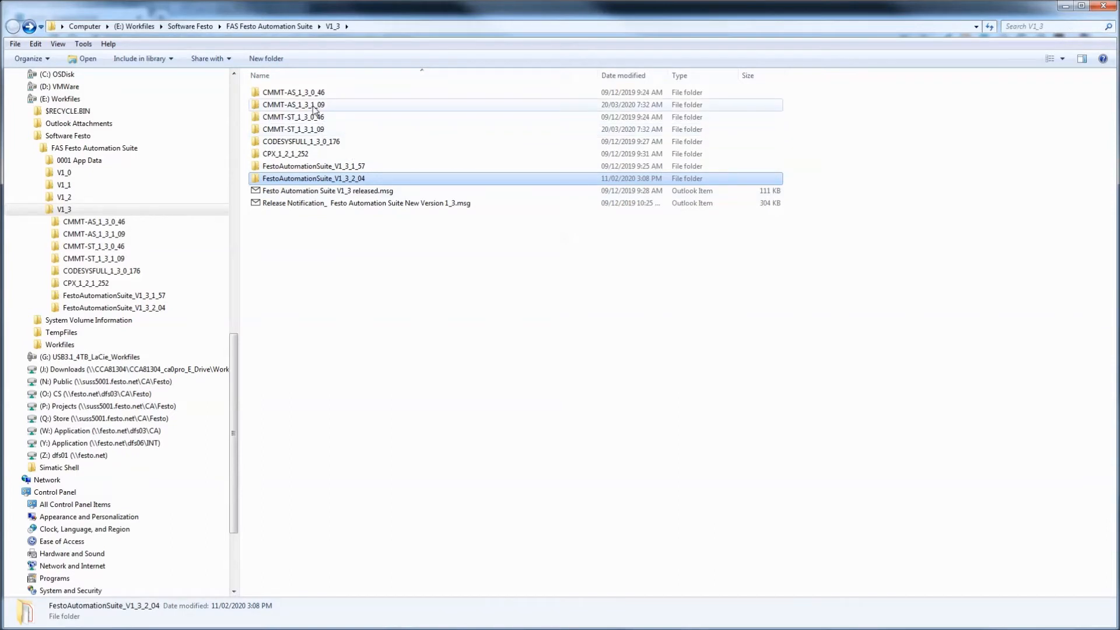
Browse the CMMT-AS_1_3_1_09 and CODESYSFULL_1_3_0_176 folders, then return to V1_3.
double_click(292, 105)
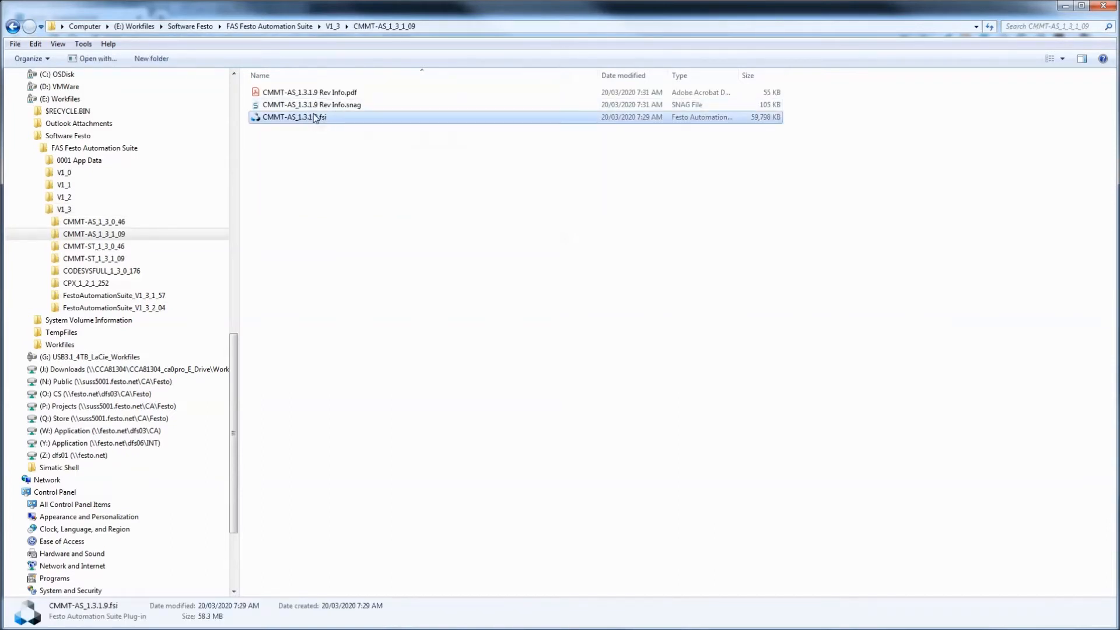
mouse_move(326, 121)
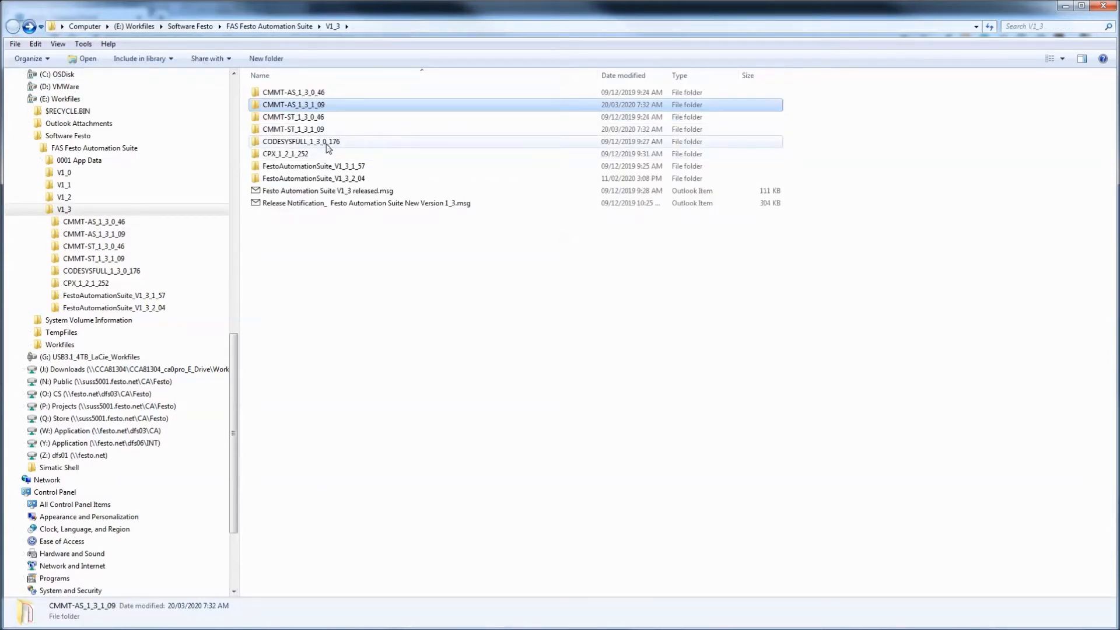
double_click(301, 141)
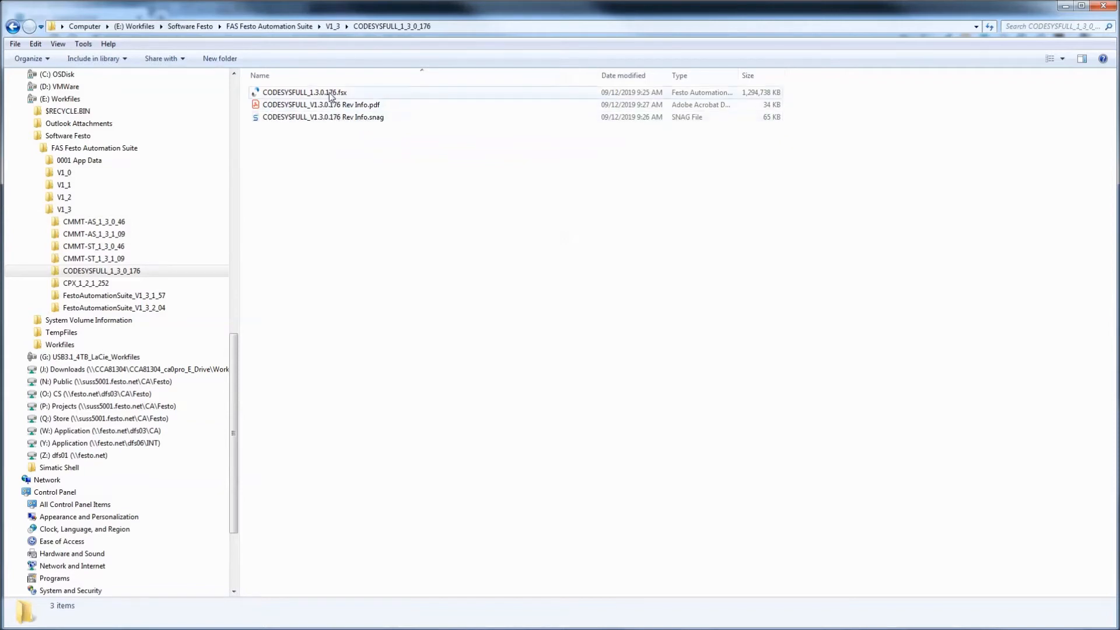
left_click(305, 92)
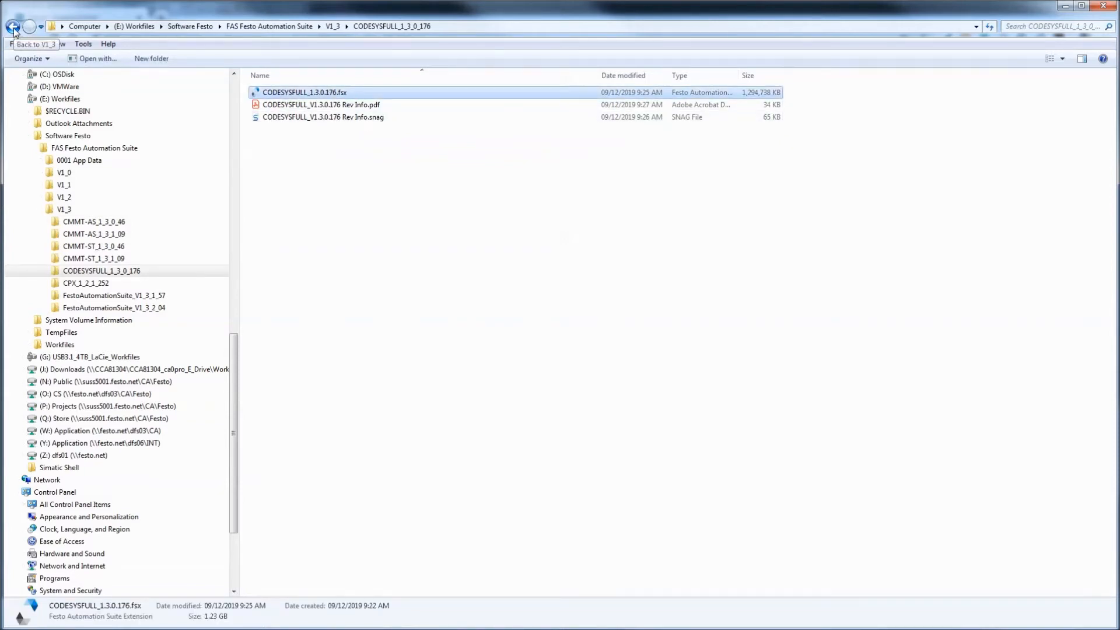
left_click(13, 26)
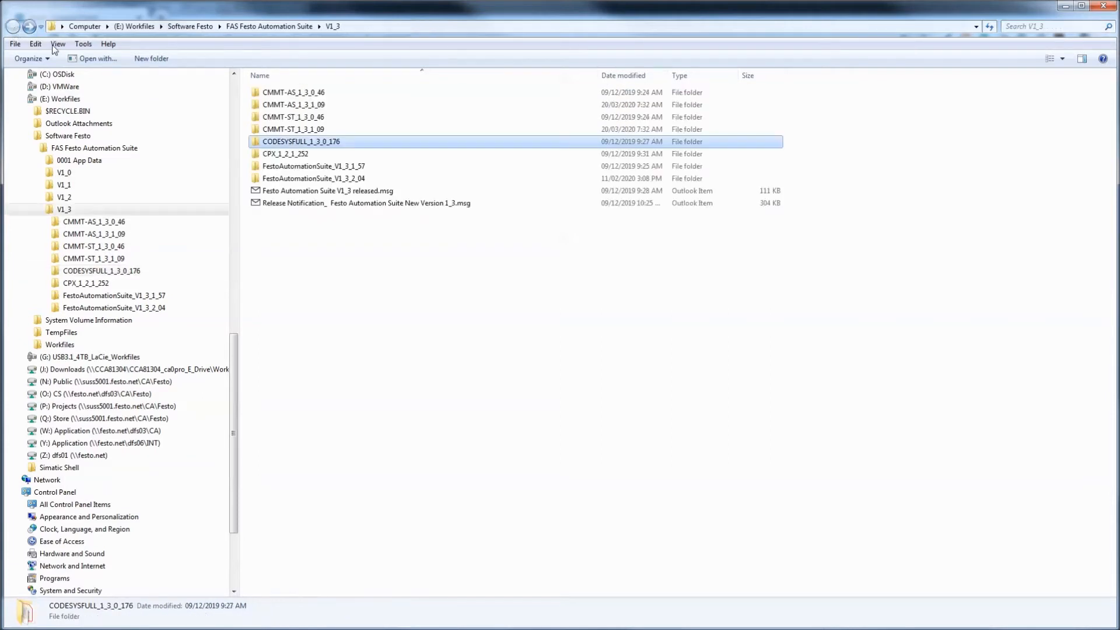
Select CMMT-AS_1_3_0_46 and CMMT-ST_1_3_0_46, then open FestoAutomationSuite_V1_3_2_04.
double_click(286, 154)
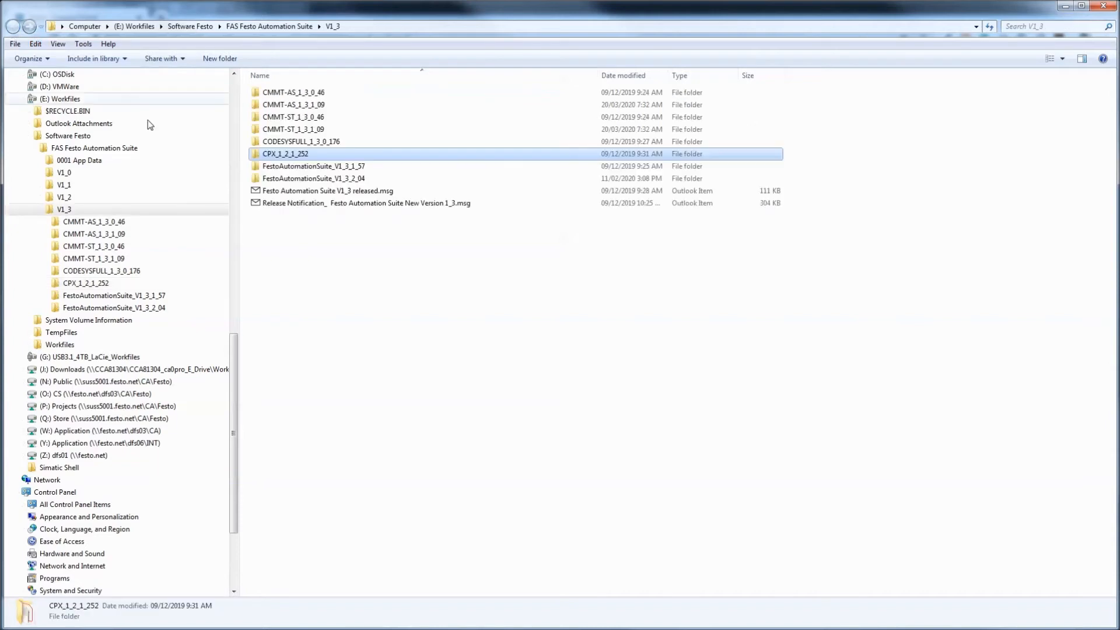
left_click(293, 92)
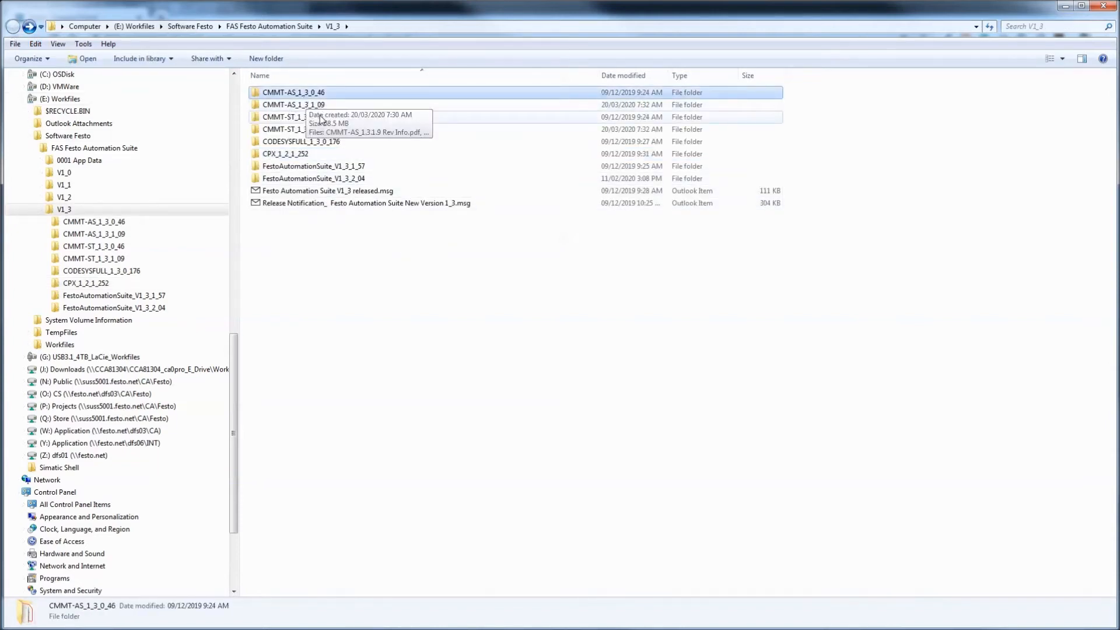
left_click(293, 117)
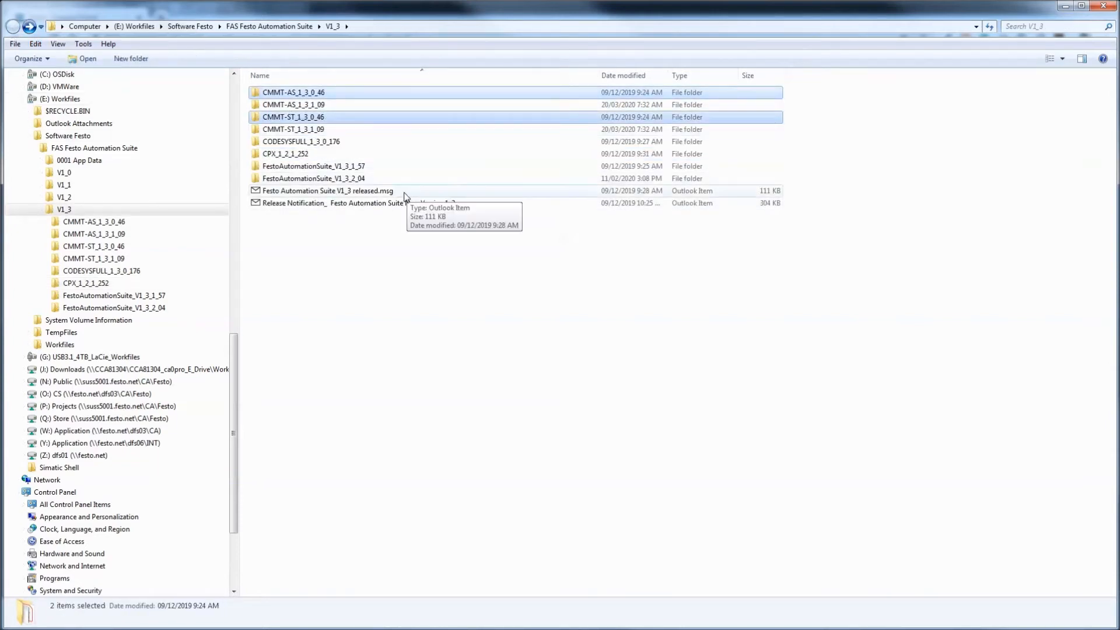
left_click(313, 178)
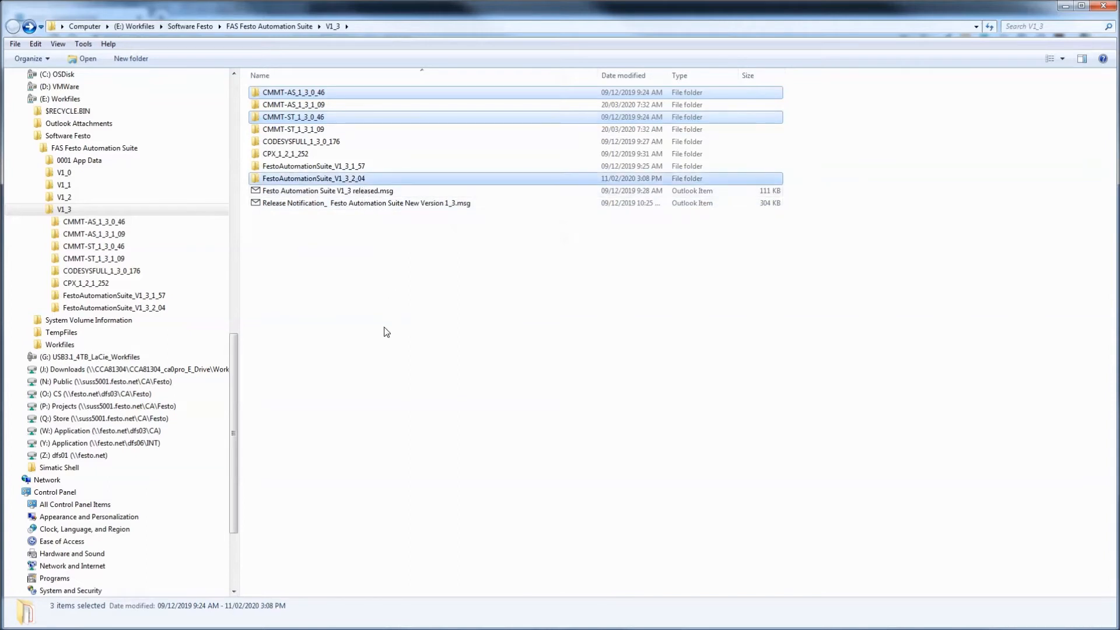
left_click(313, 177)
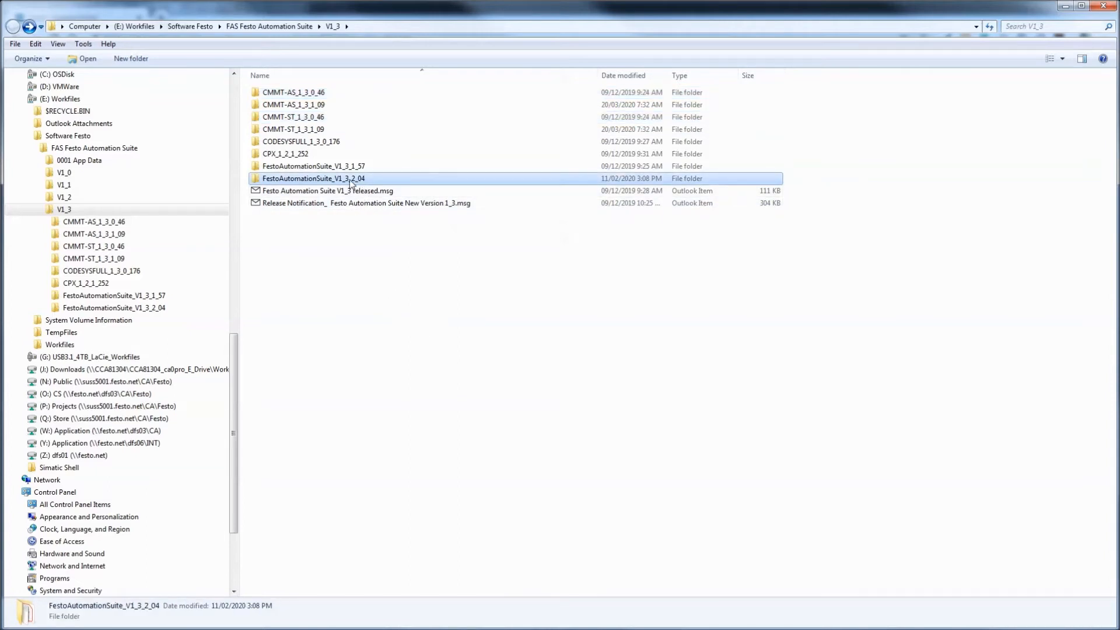
double_click(313, 178)
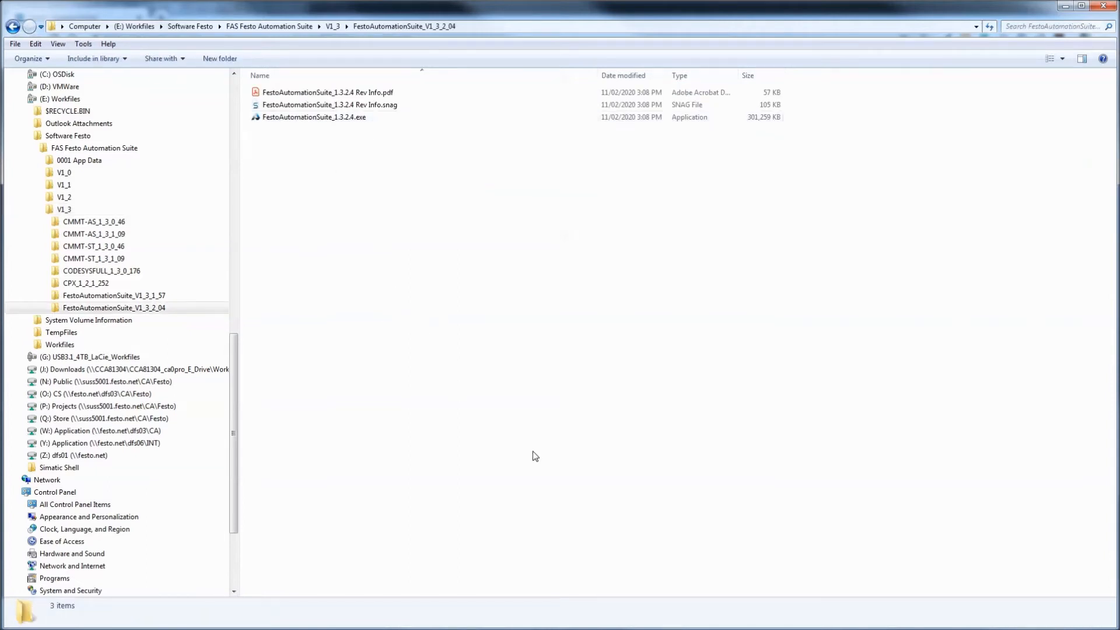
mouse_move(478, 535)
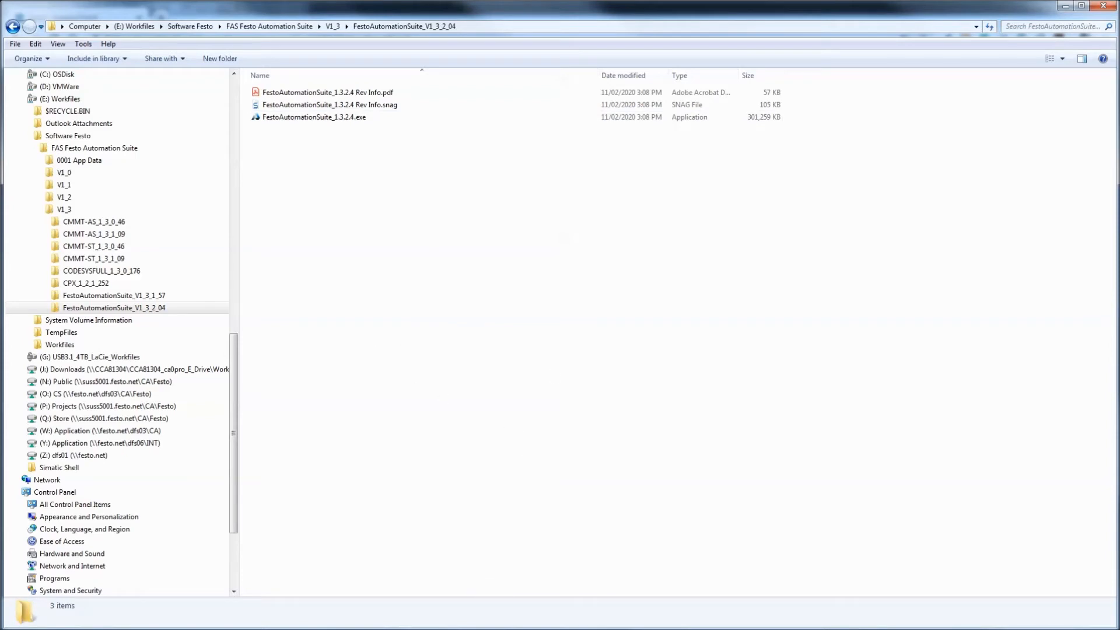
Run FestoAutomationSuite_1.3.2.4.exe from the installer folder.
double_click(314, 116)
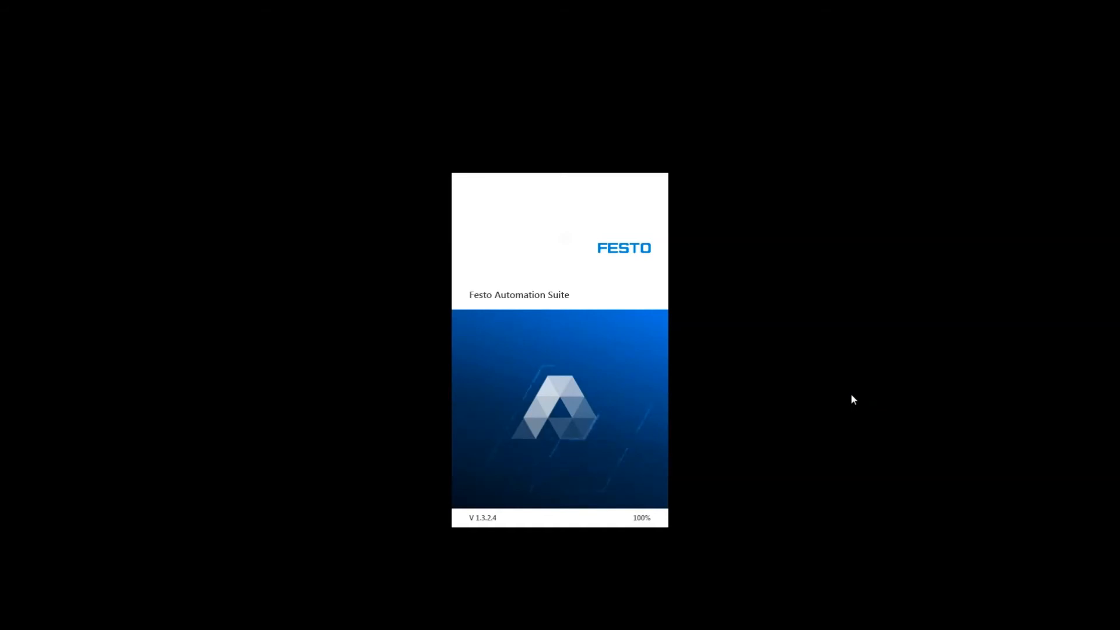
mouse_move(480, 617)
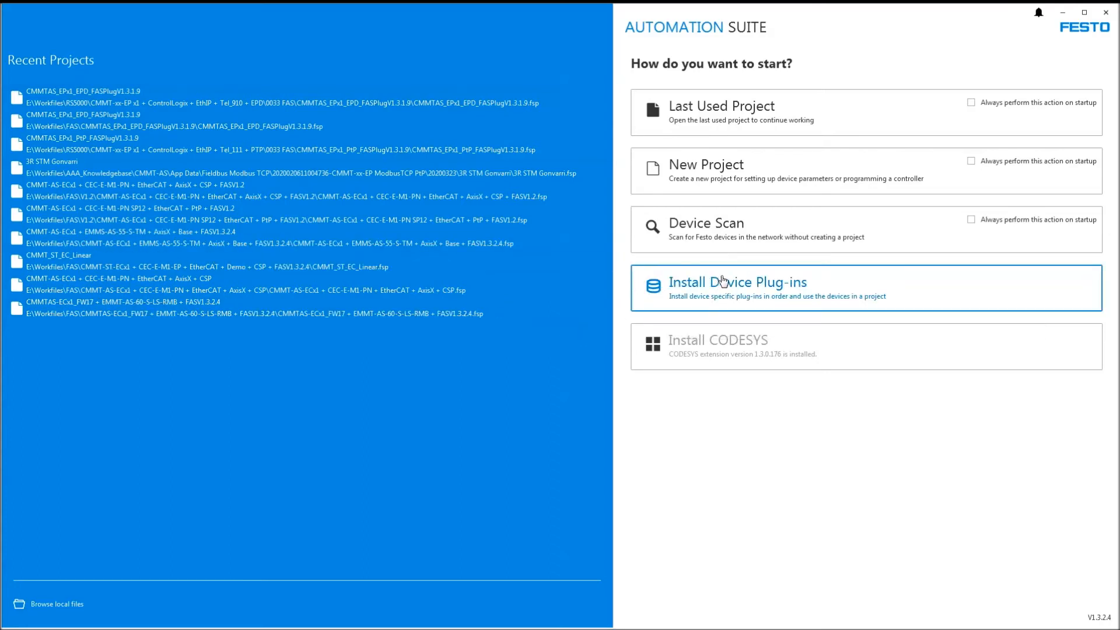
mouse_move(746, 297)
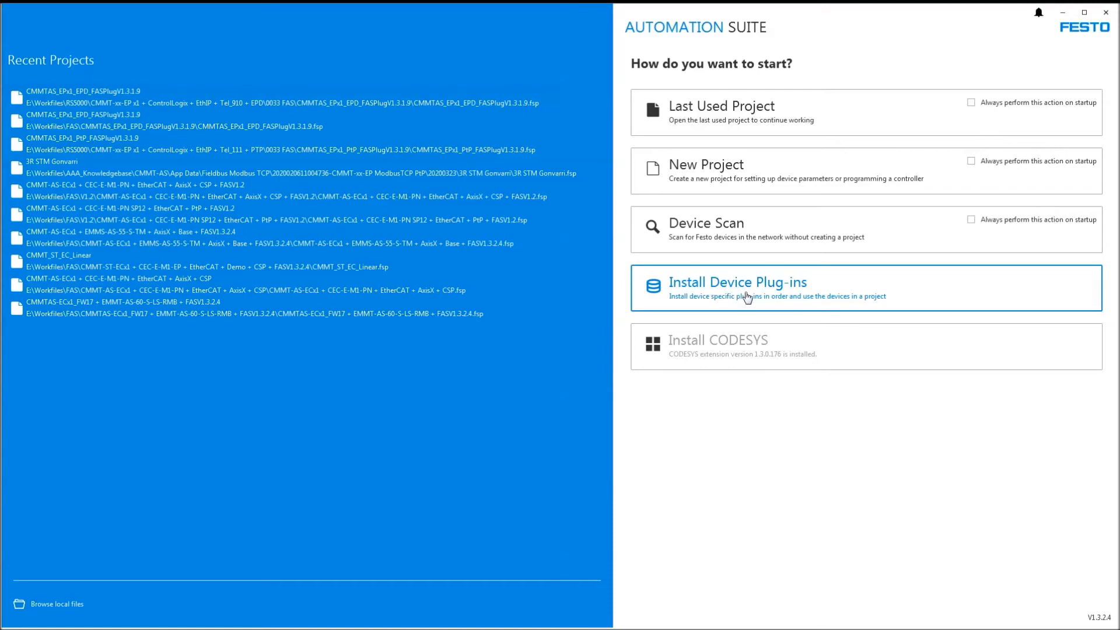
mouse_move(732, 296)
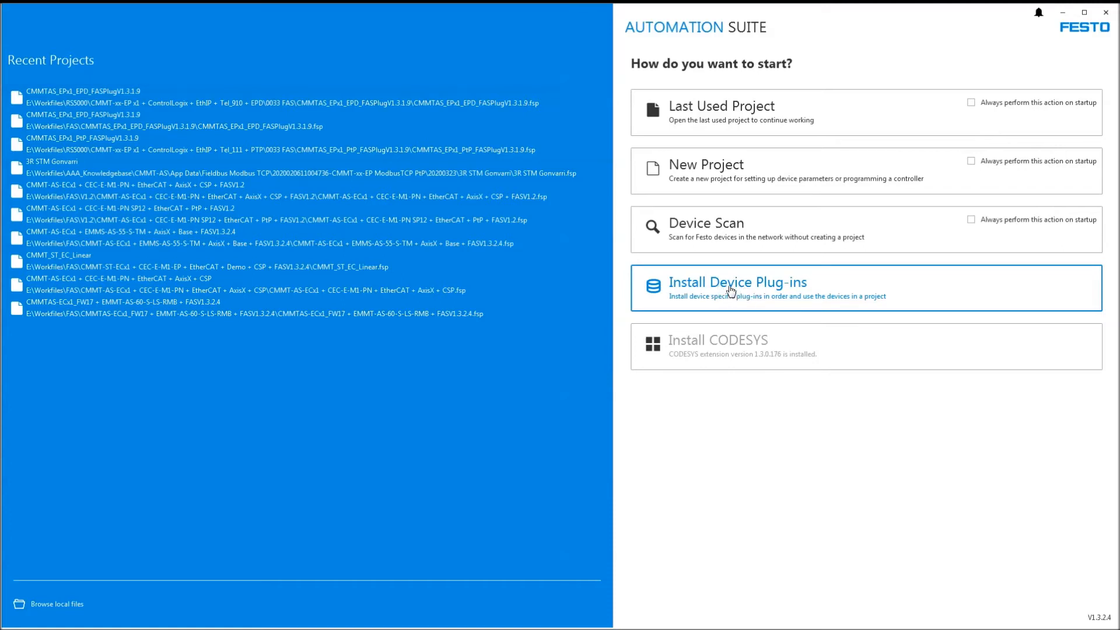
mouse_move(770, 294)
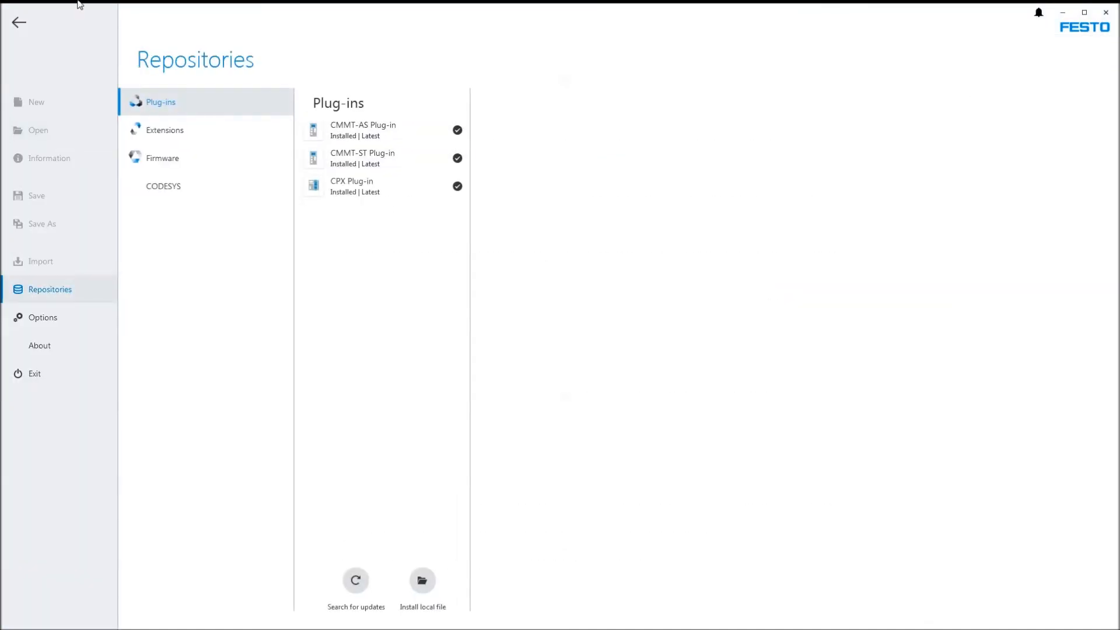
Go back to the start page and choose Install Device Plug-ins.
left_click(18, 22)
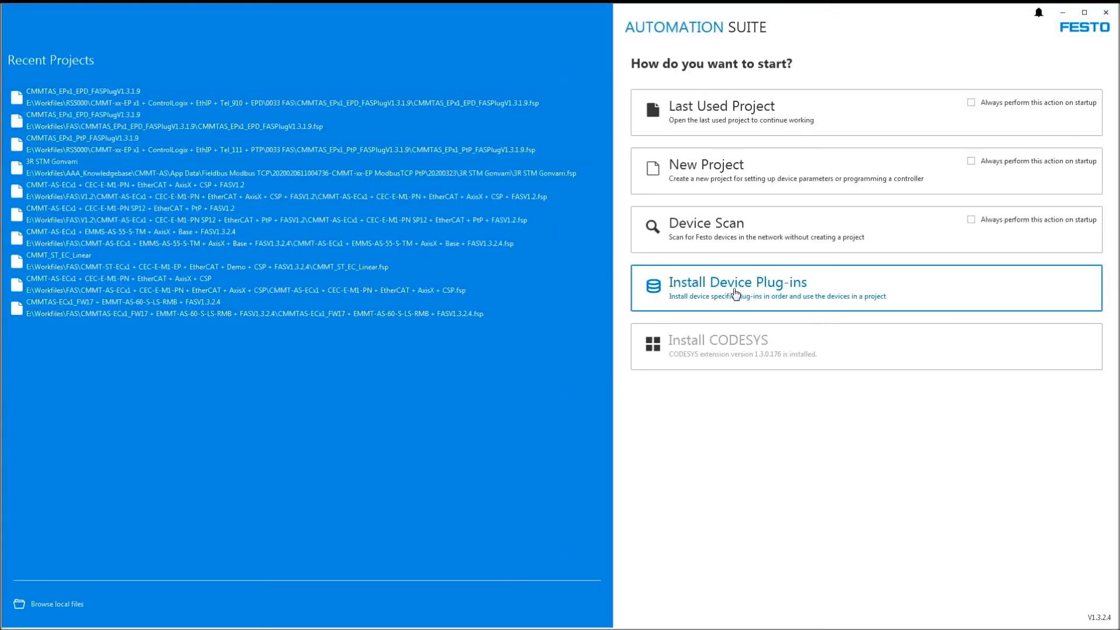
left_click(736, 288)
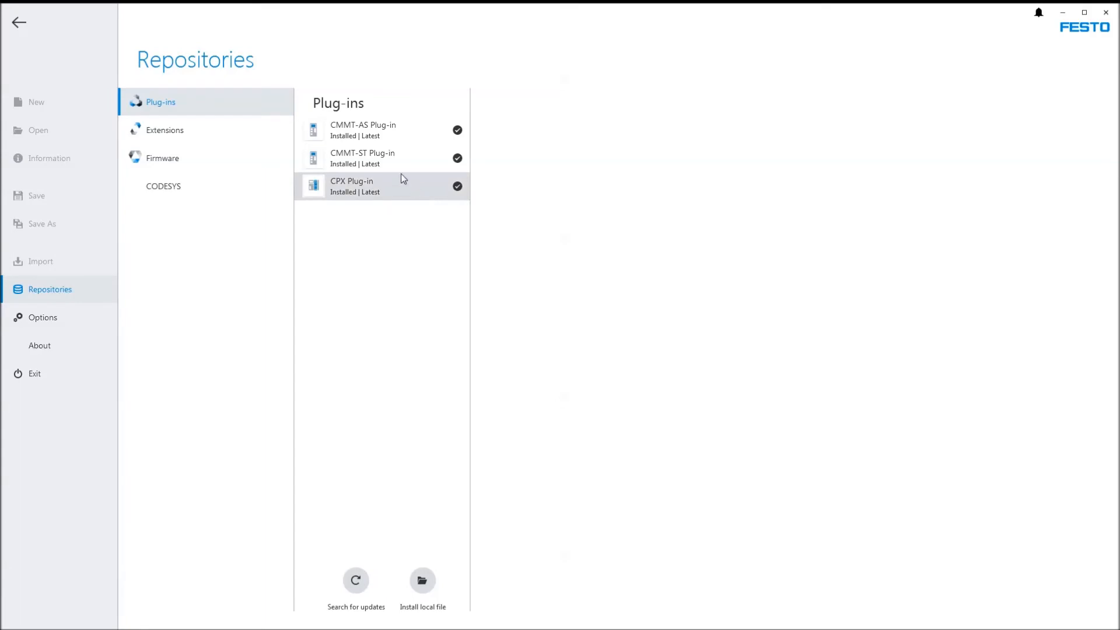
mouse_move(356, 580)
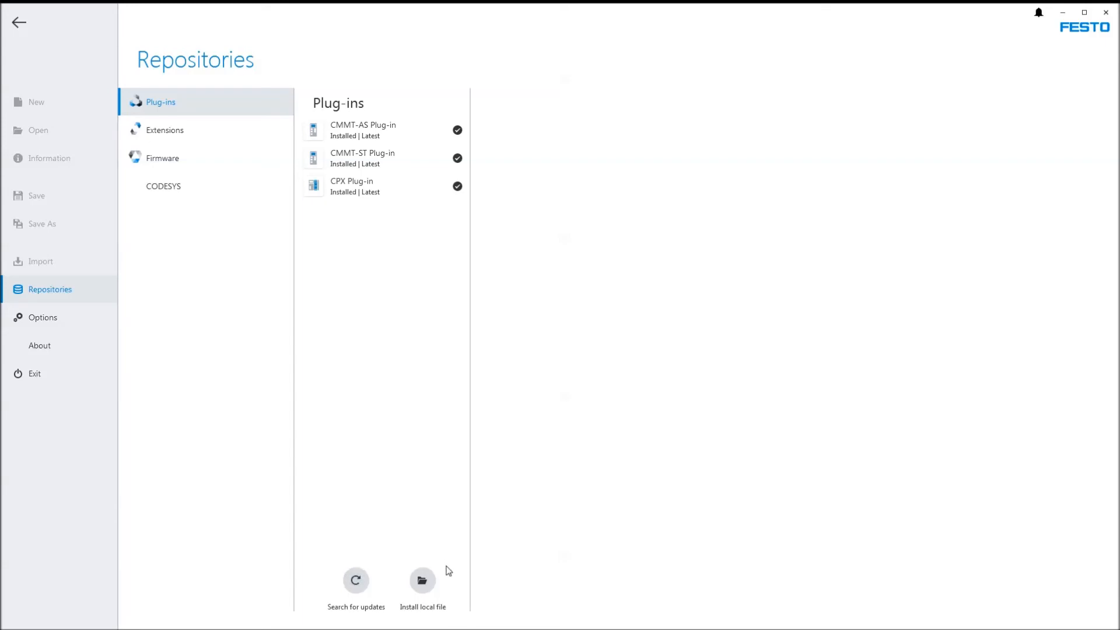
left_click(422, 580)
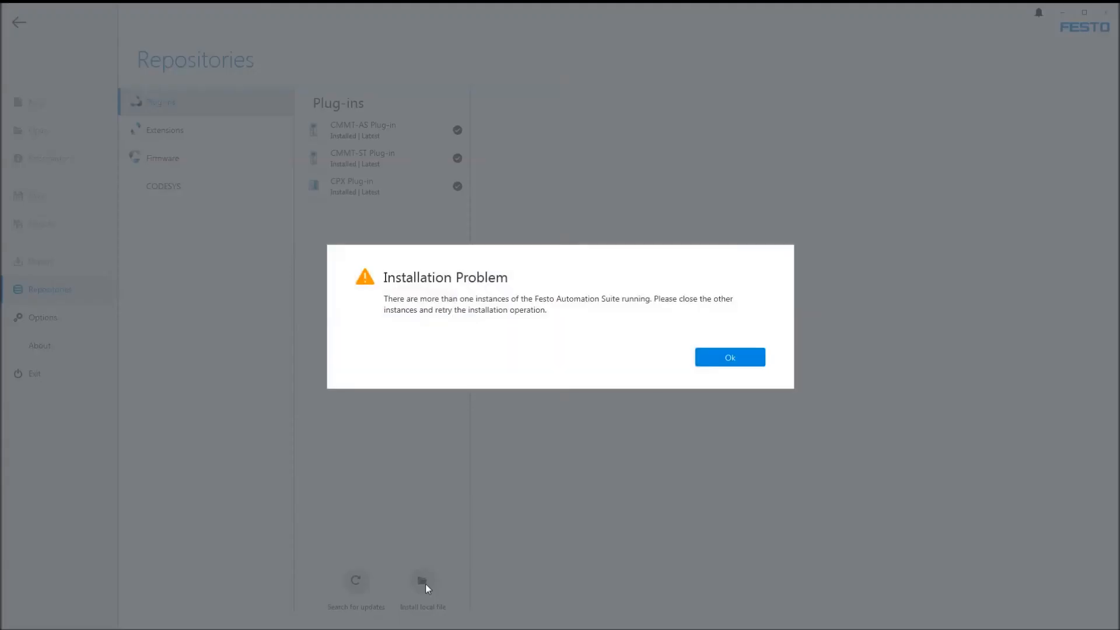
mouse_move(729, 357)
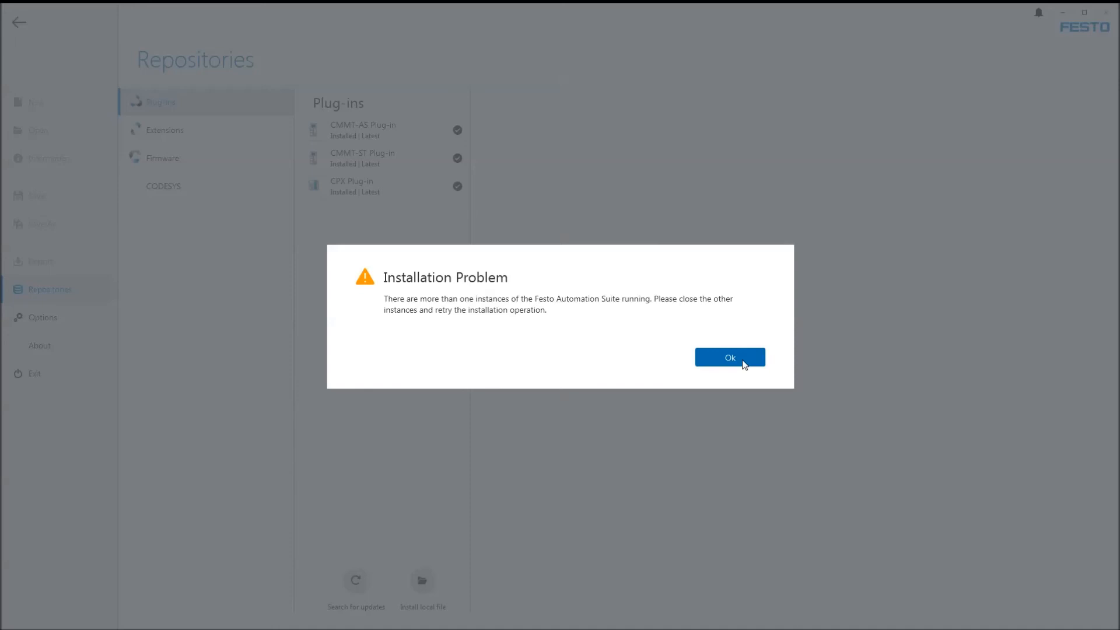
left_click(729, 357)
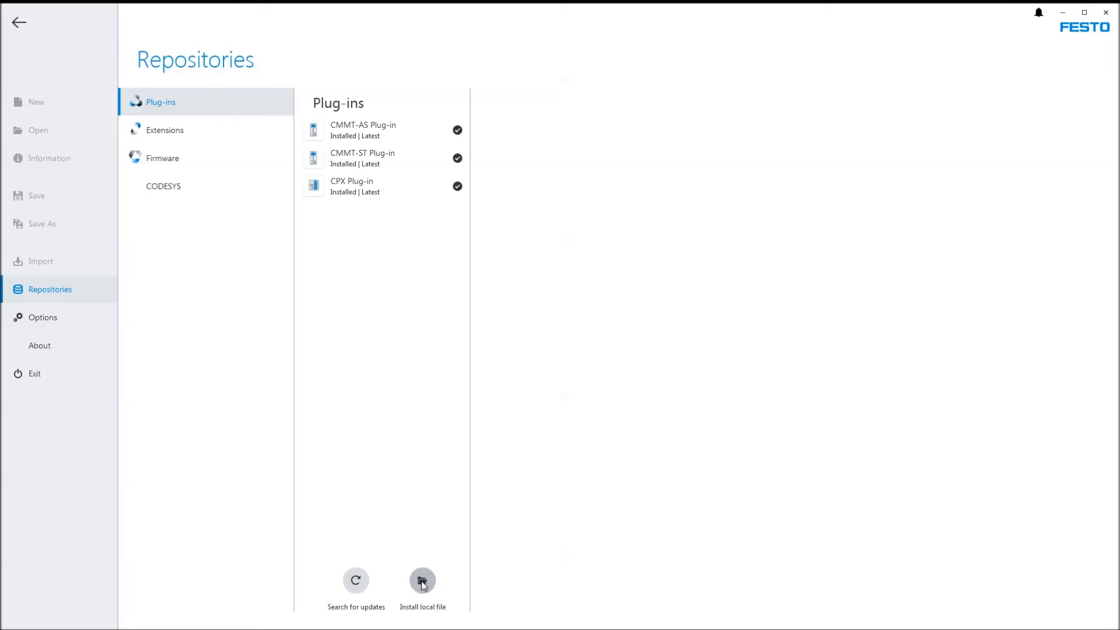
Browse a local plug-in file to CMMT-AS_1.3.1.9.fsi, then cancel the picker.
left_click(422, 580)
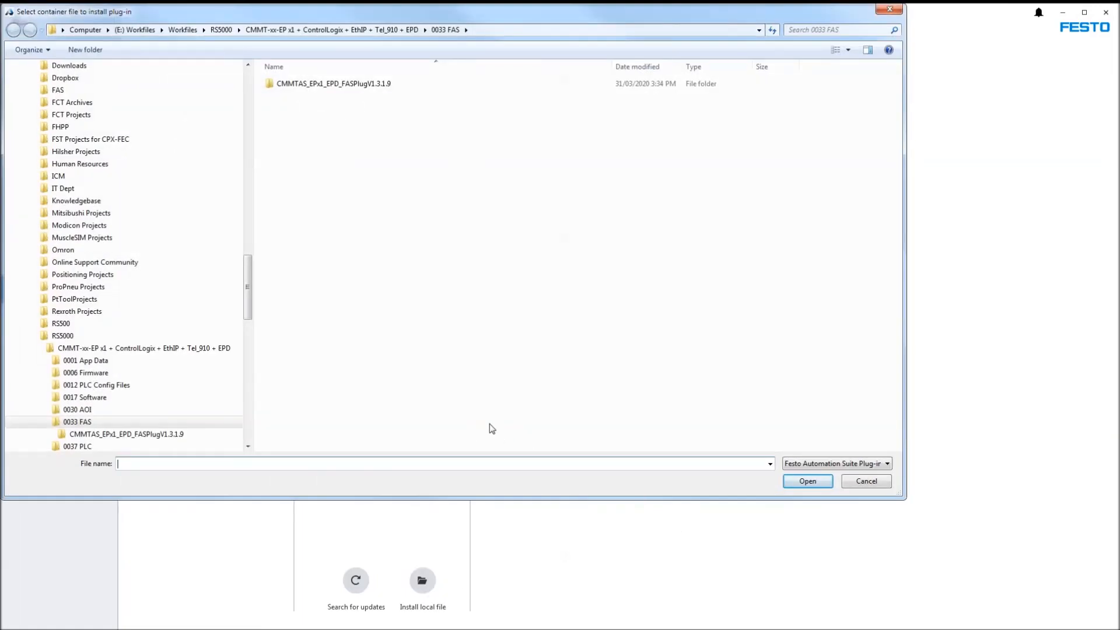
mouse_move(564, 382)
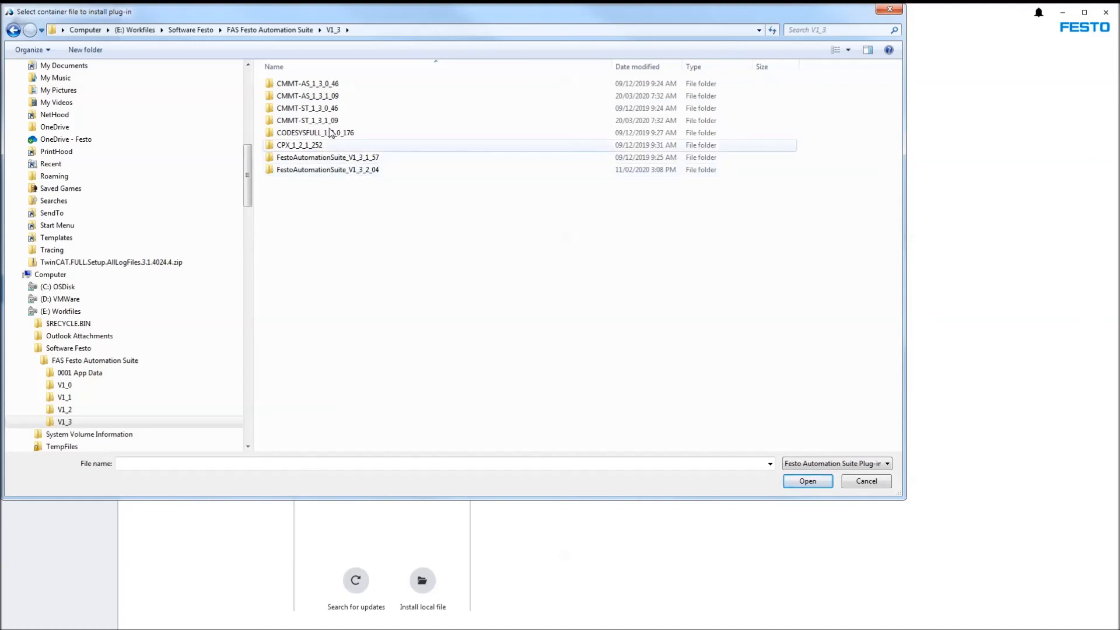
double_click(307, 96)
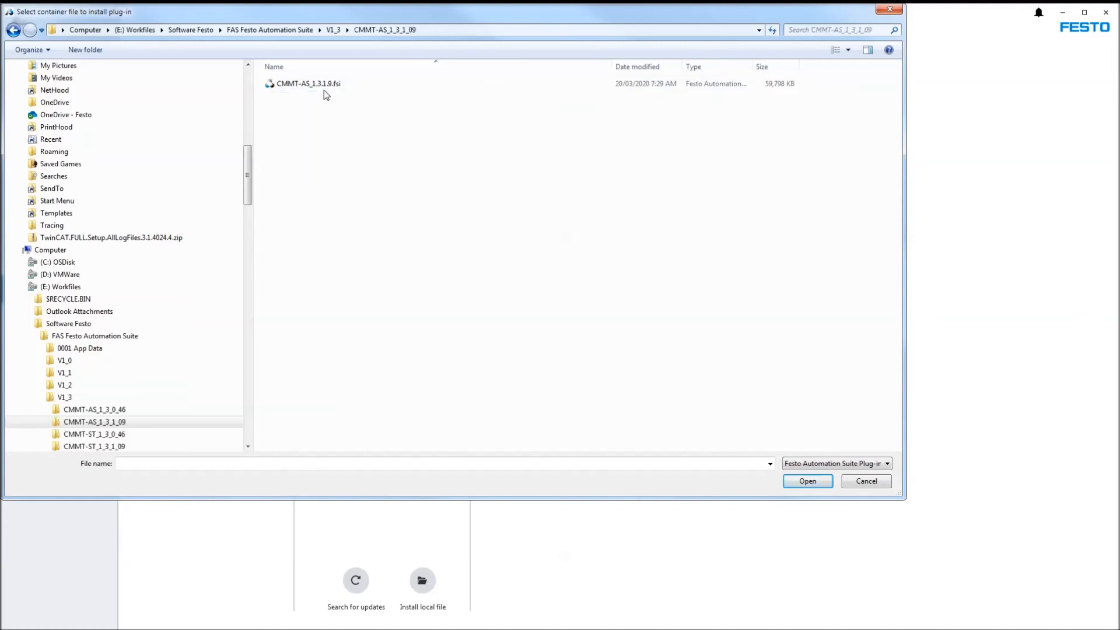
left_click(308, 83)
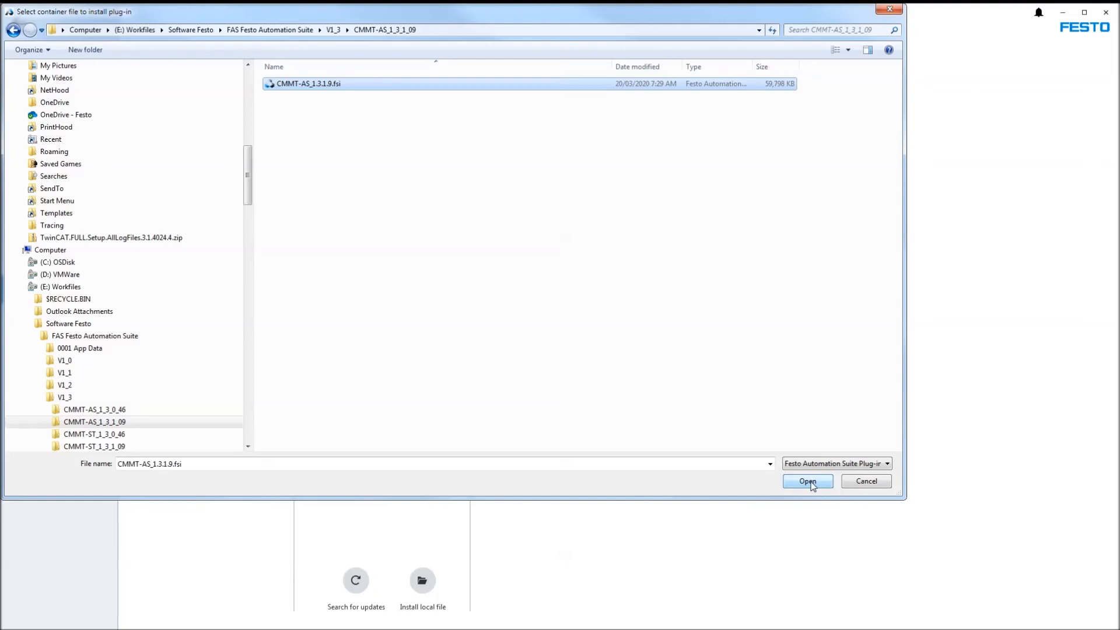
mouse_move(866, 480)
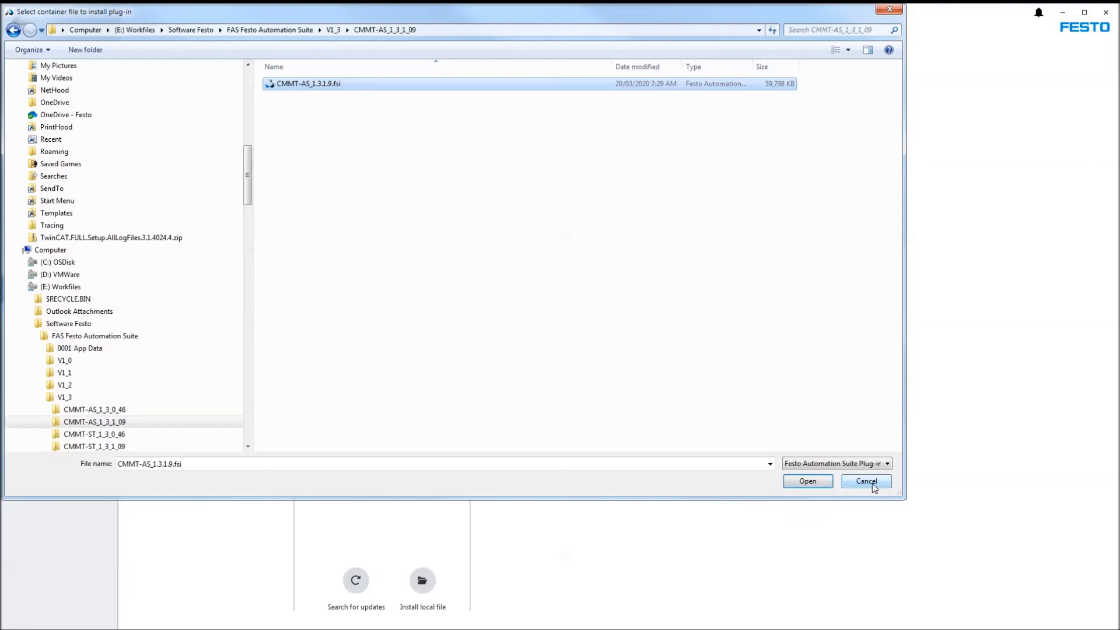
left_click(866, 481)
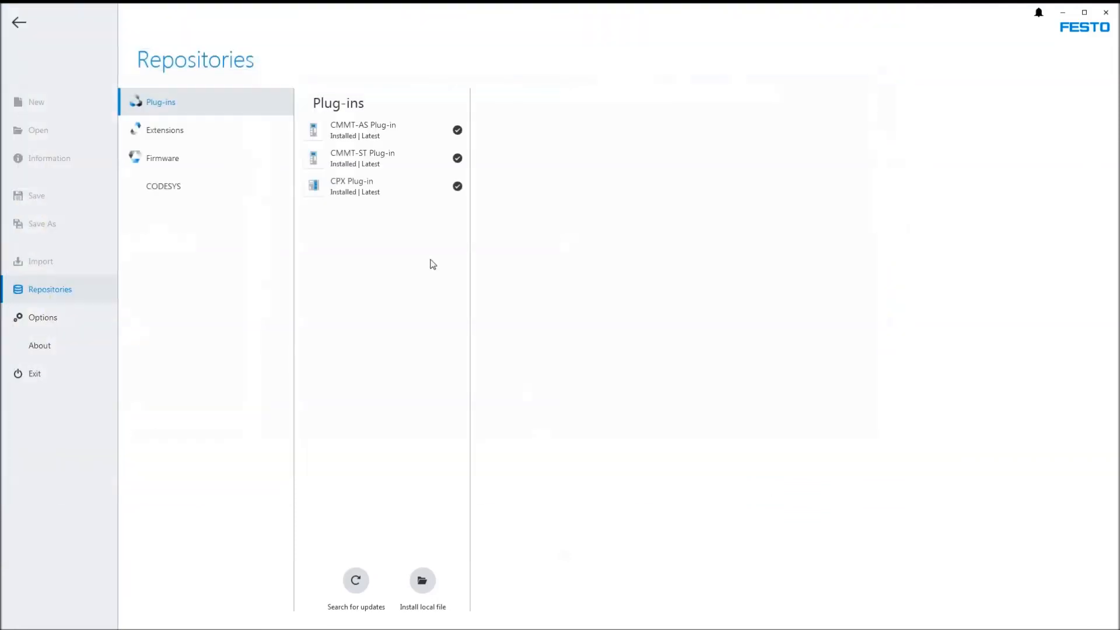
Under Extensions, install local file CODESYSFULL_1.3.0.176.fsx from the CODESYSFULL_1_3_0_176 folder.
left_click(164, 130)
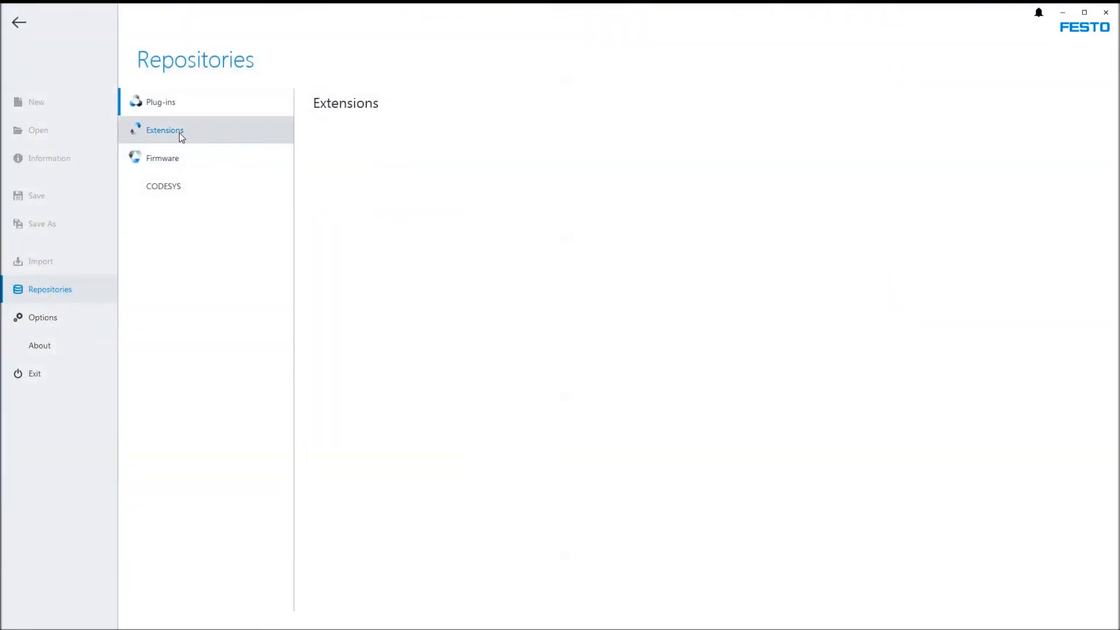
left_click(163, 130)
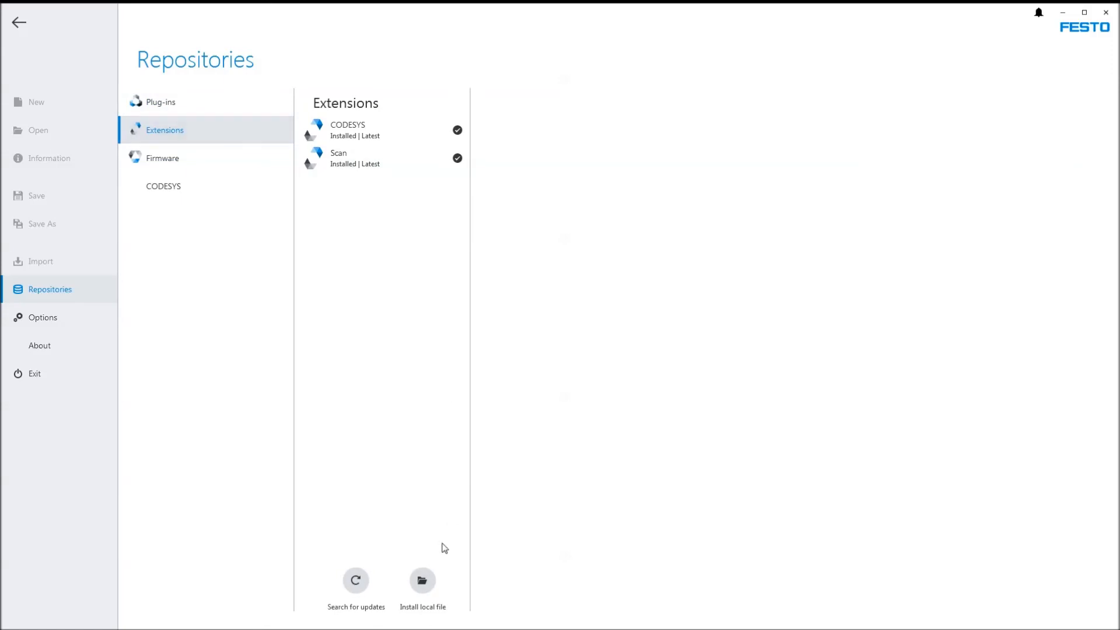
left_click(423, 579)
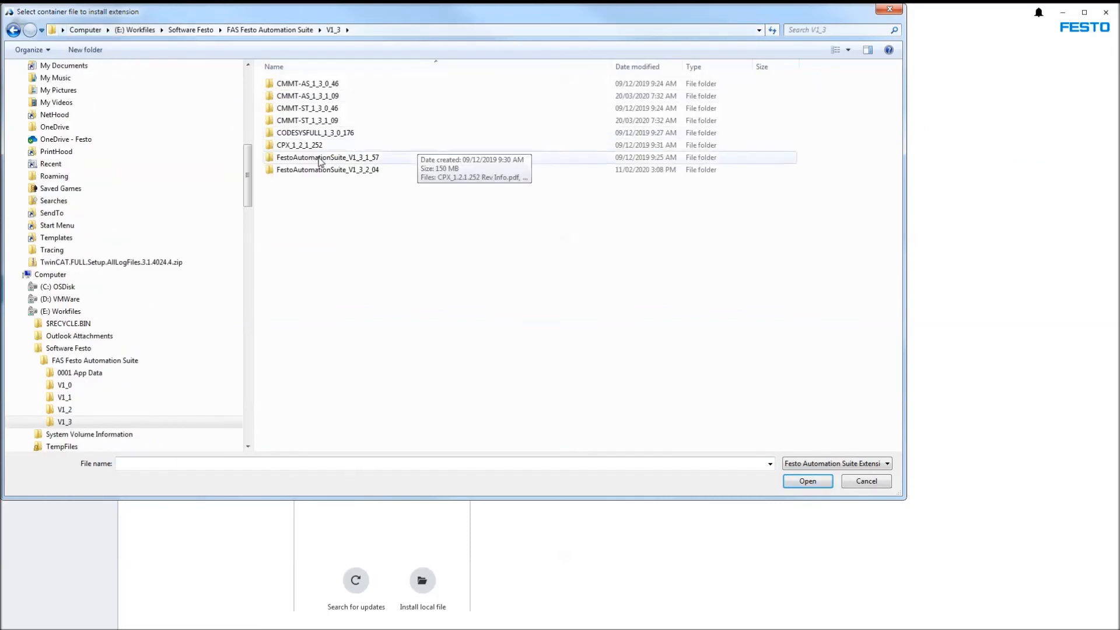
double_click(315, 133)
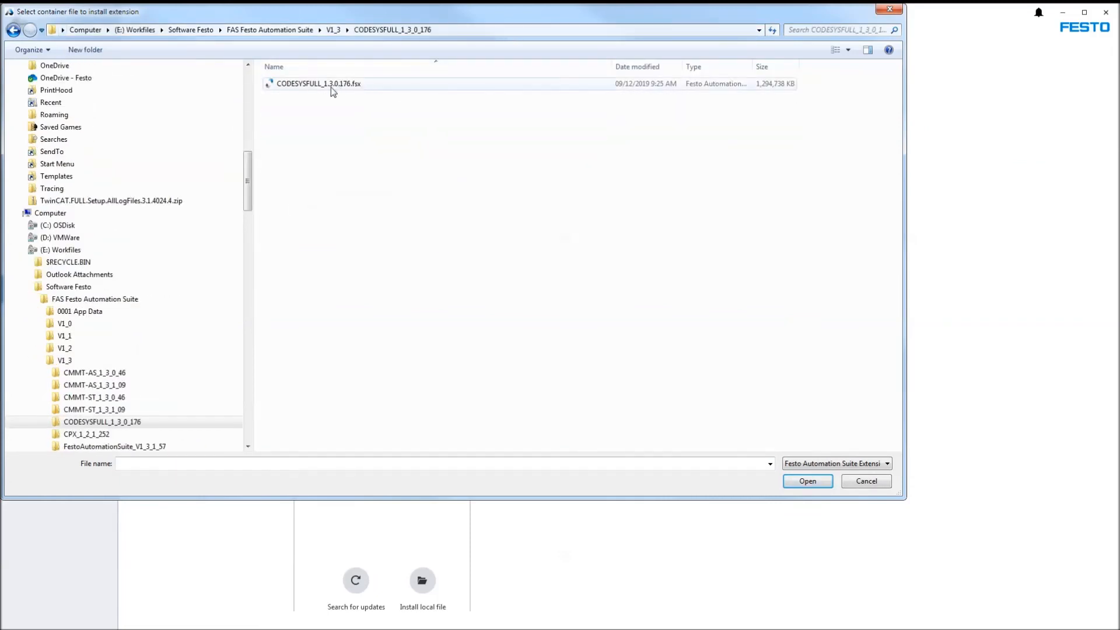
left_click(319, 83)
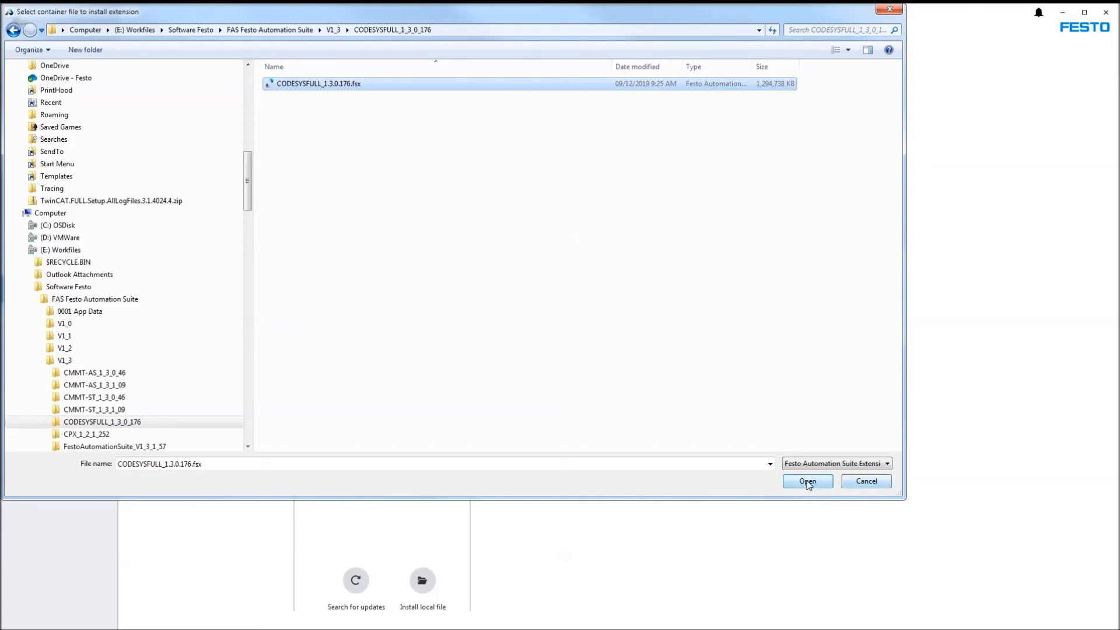
mouse_move(866, 490)
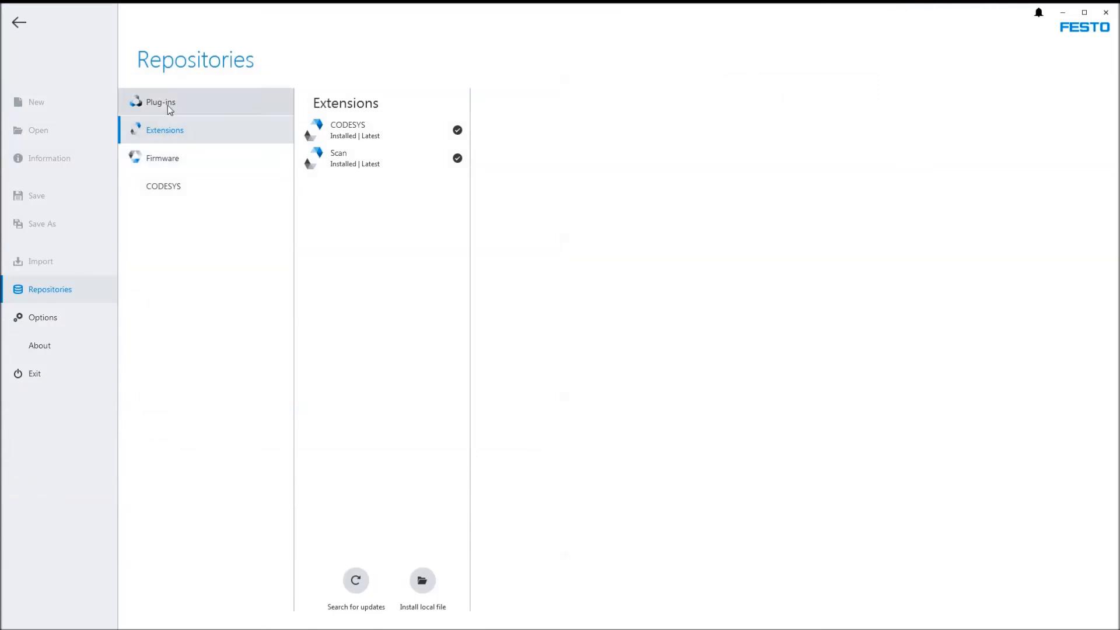
Switch to the Plug-ins list and search the server for updates.
left_click(160, 102)
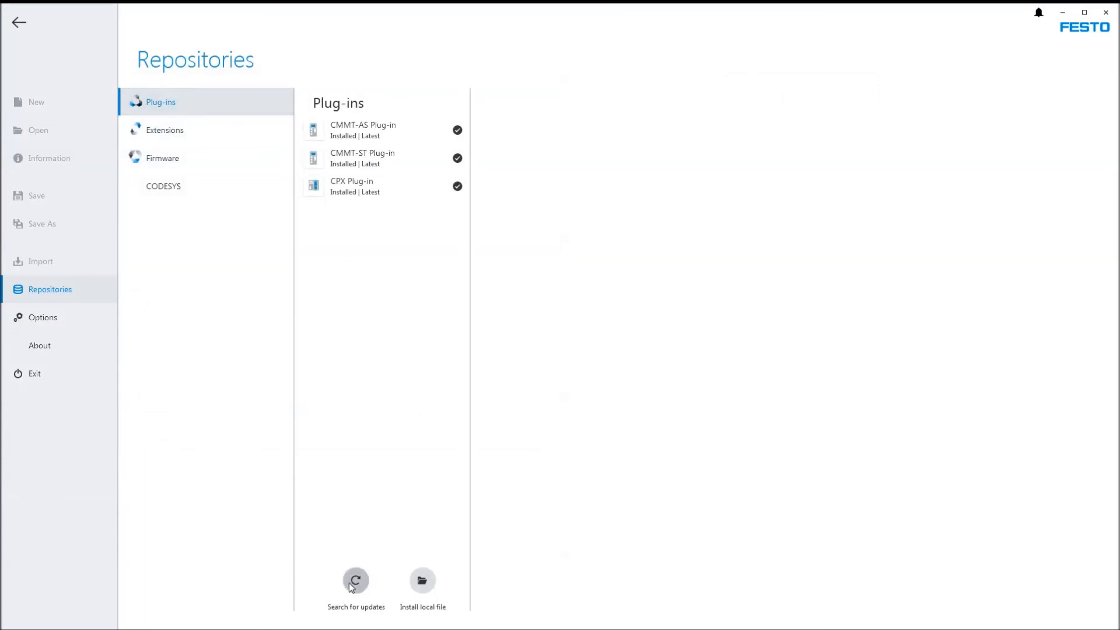
left_click(356, 585)
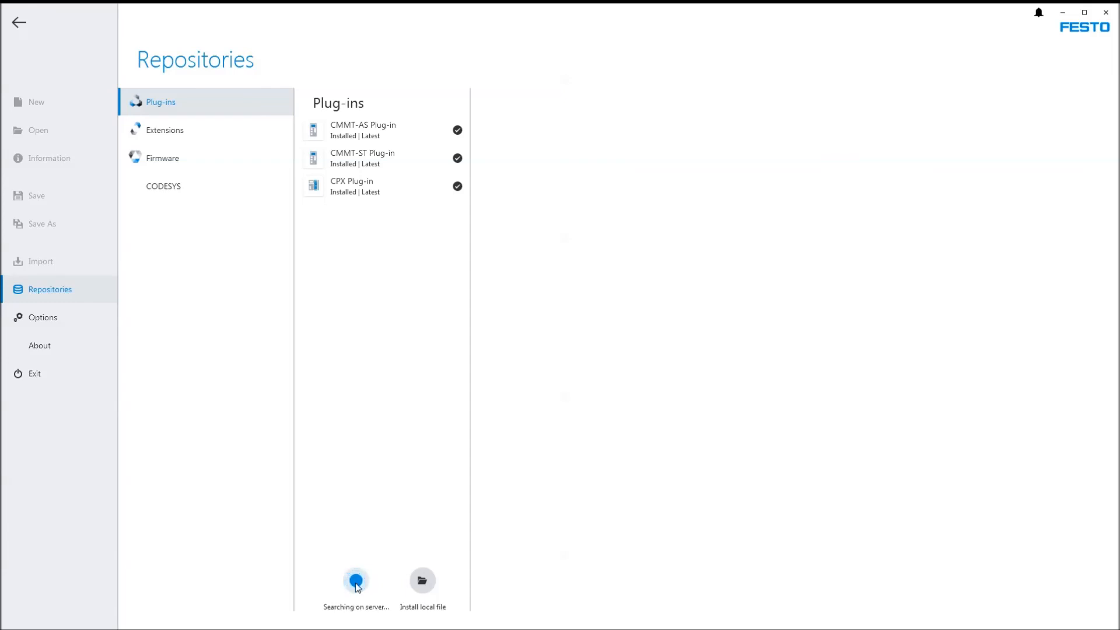
mouse_move(341, 598)
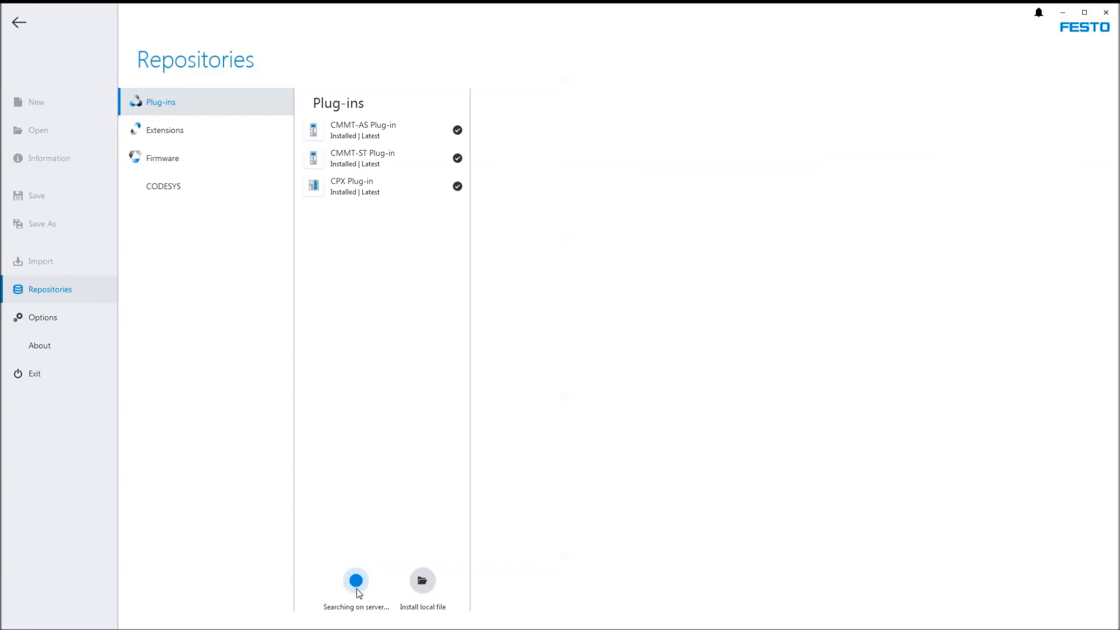
mouse_move(343, 584)
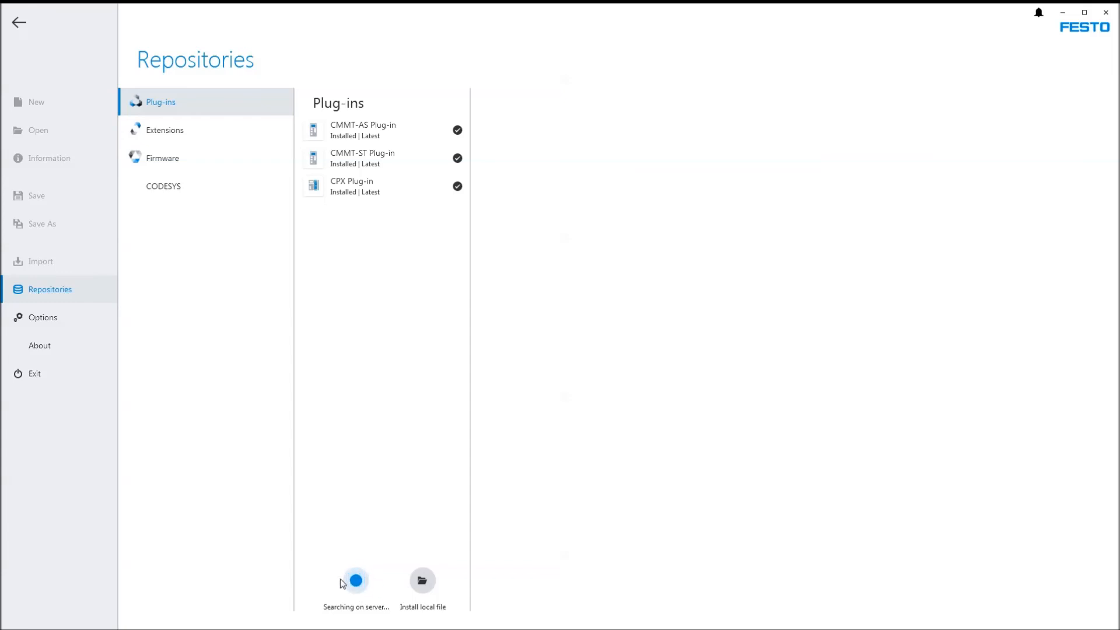
mouse_move(366, 600)
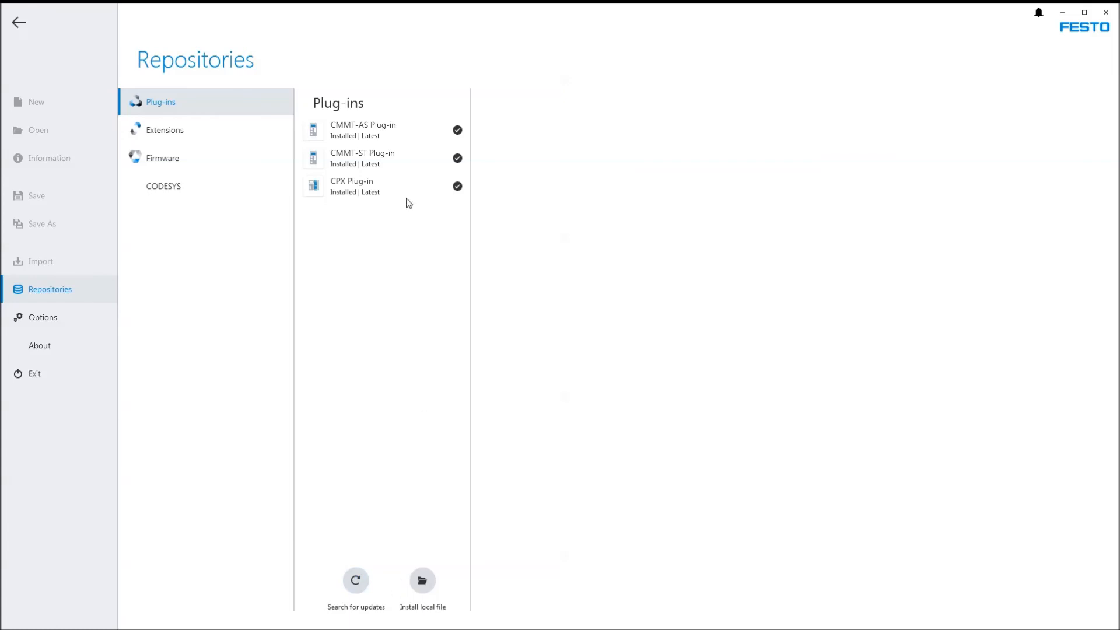
Check CMMT-AS plug-in 1.3.1.9, CPX plug-in 1.2.1.252, and Scan extension 1.3.0.553 details.
left_click(363, 130)
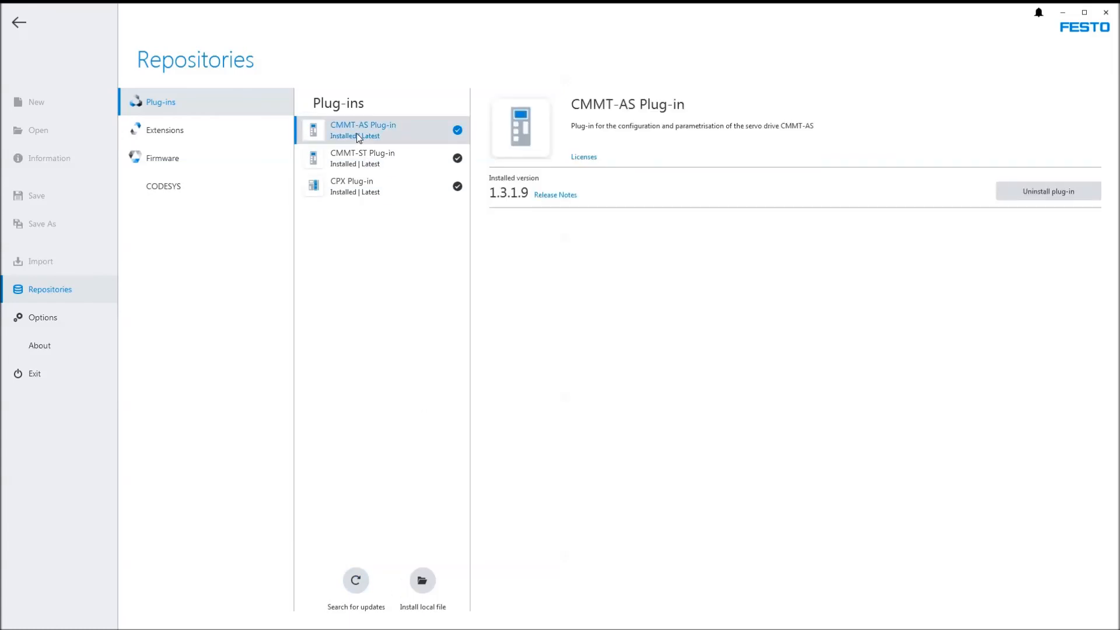
mouse_move(541, 229)
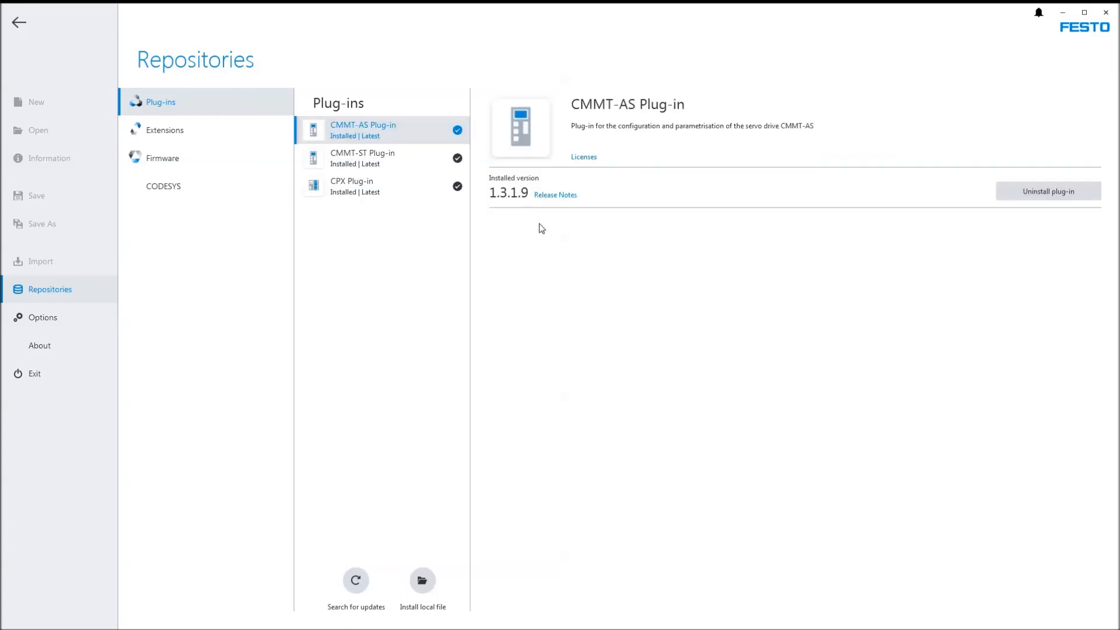
mouse_move(996, 236)
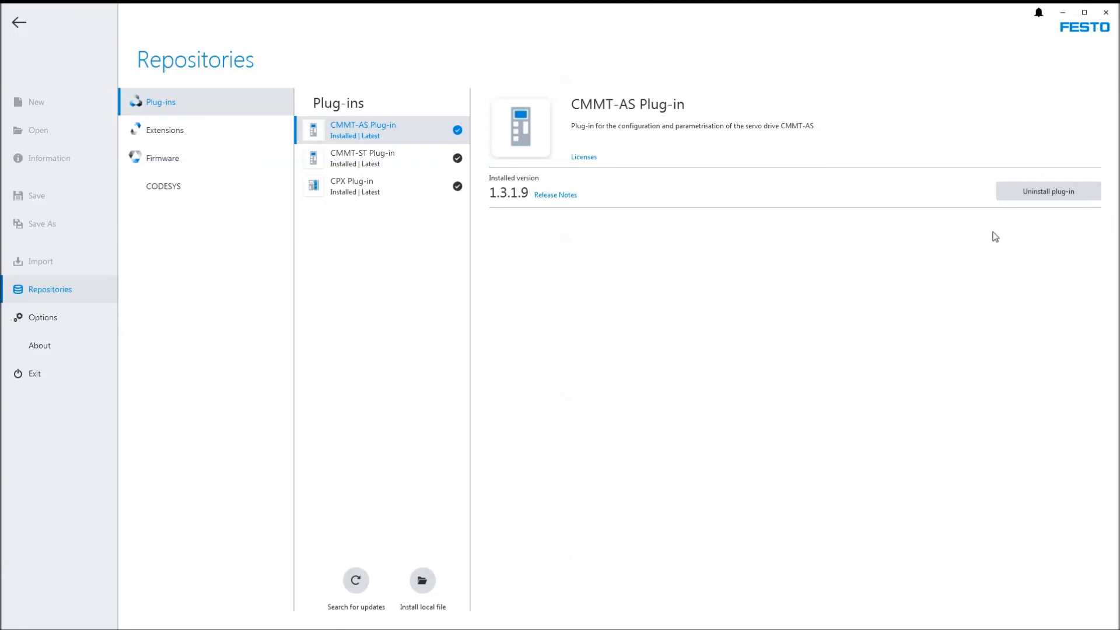
mouse_move(486, 193)
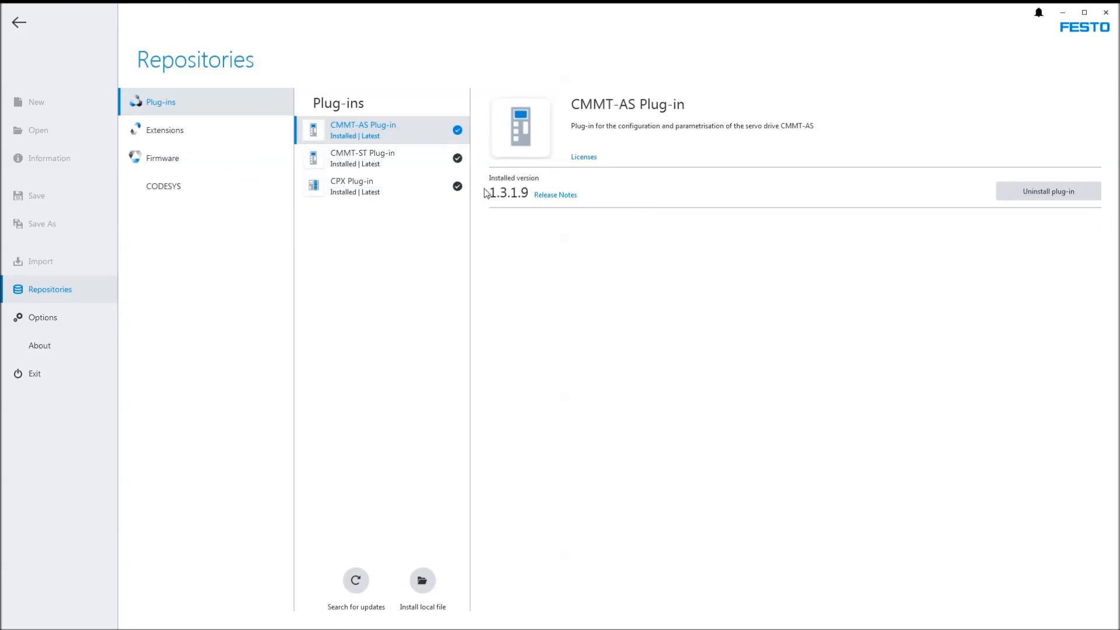
mouse_move(496, 227)
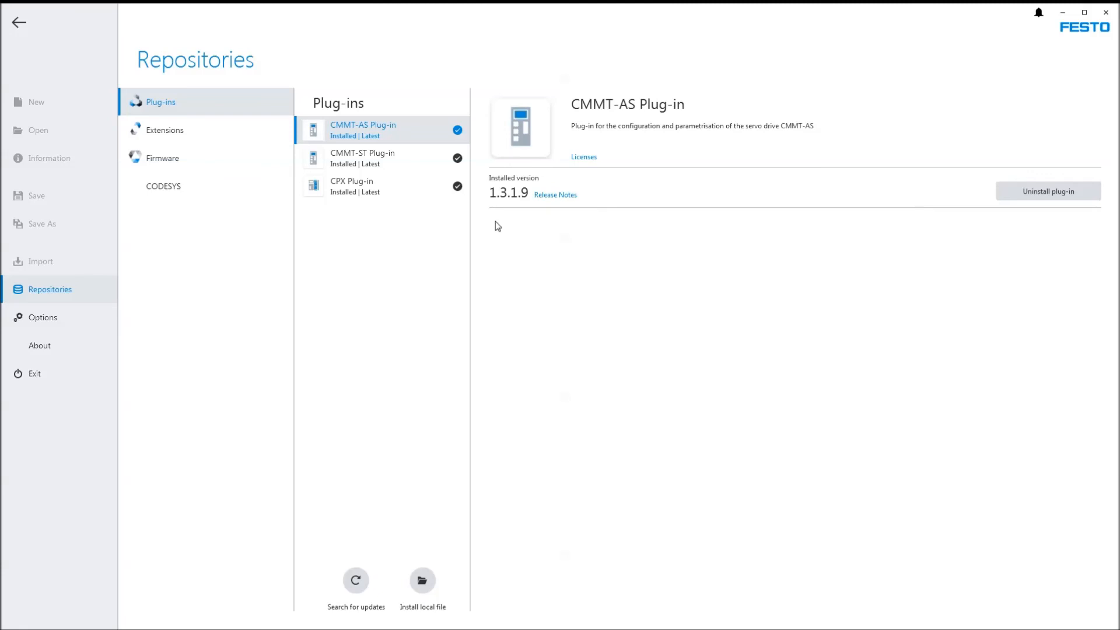
mouse_move(1013, 228)
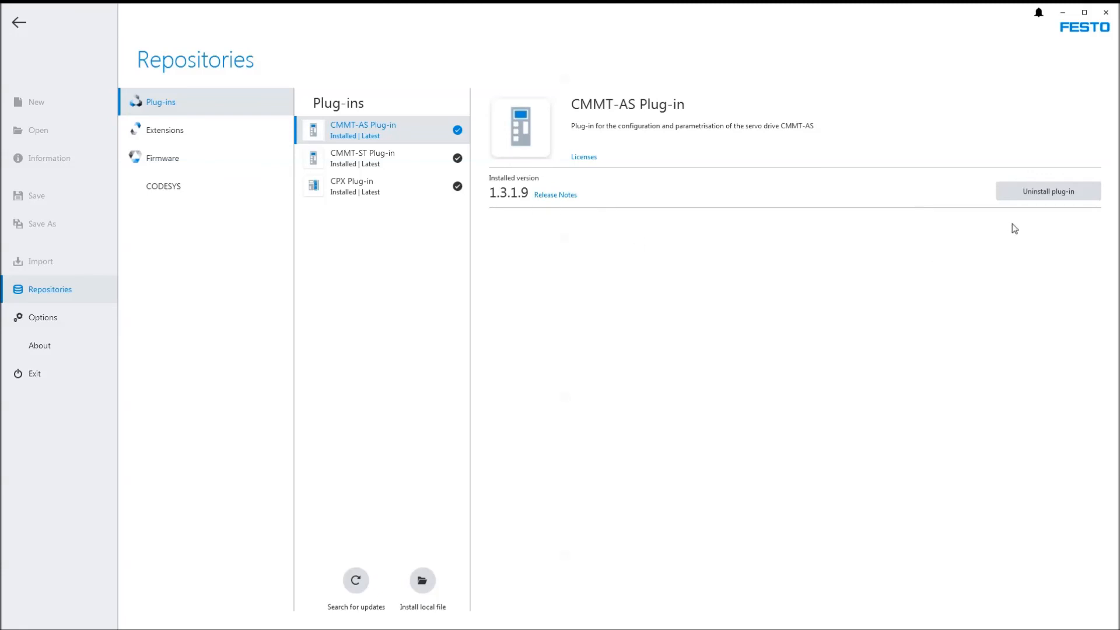
mouse_move(611, 209)
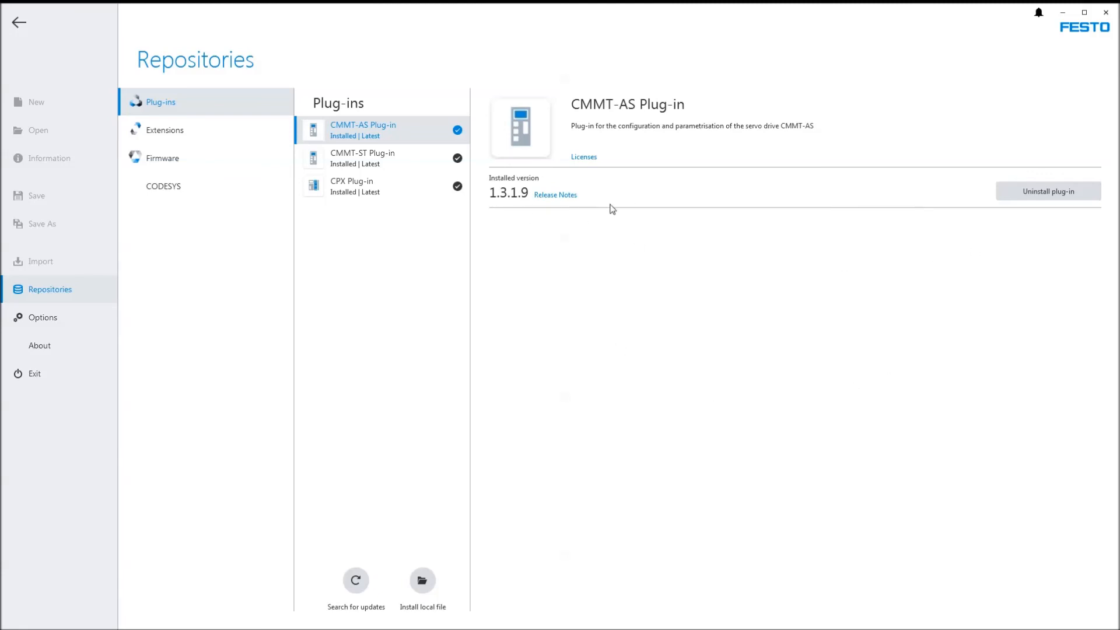
mouse_move(395, 161)
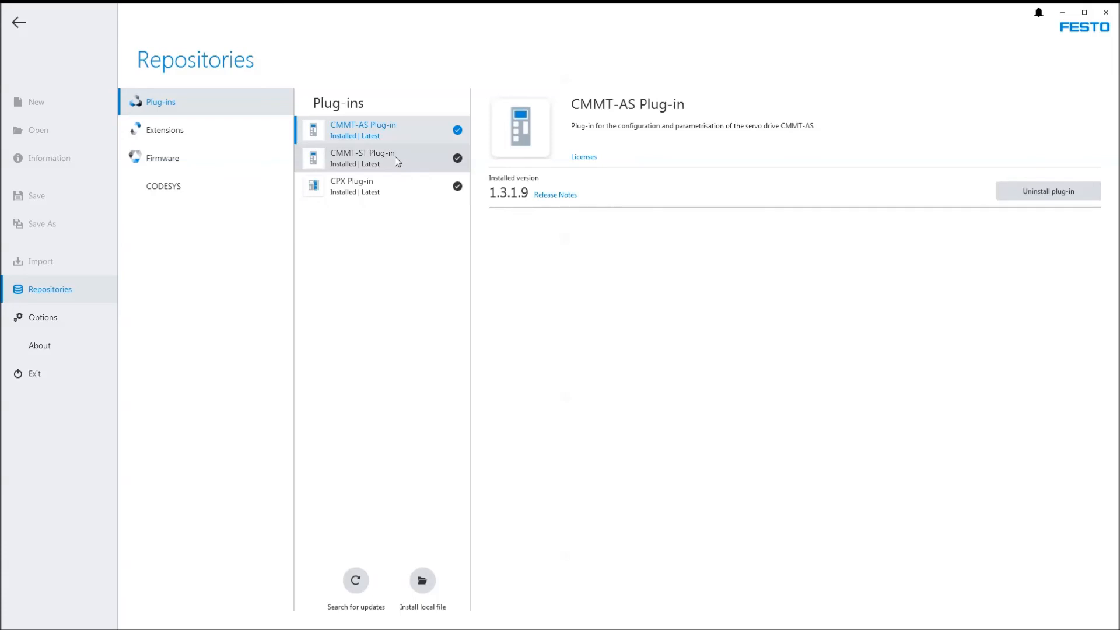
left_click(371, 187)
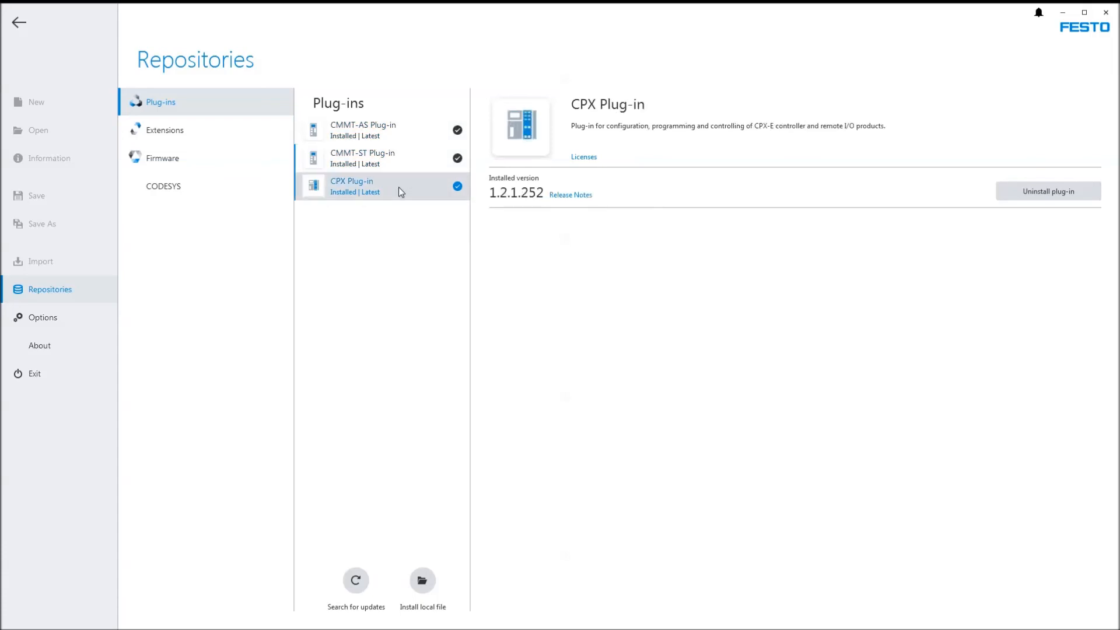
left_click(165, 129)
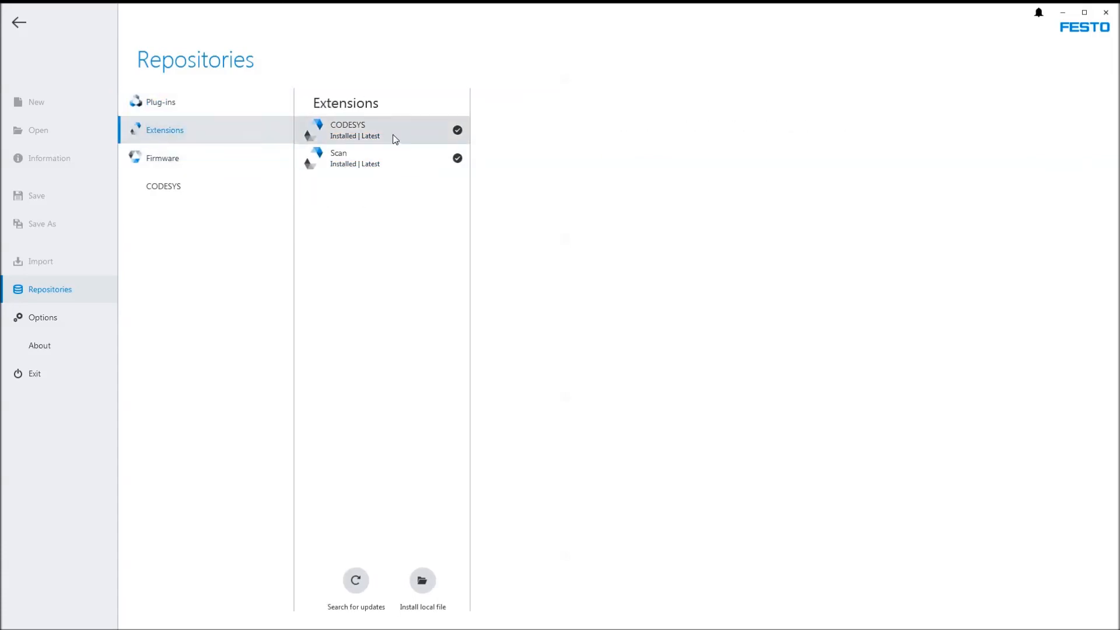
left_click(353, 158)
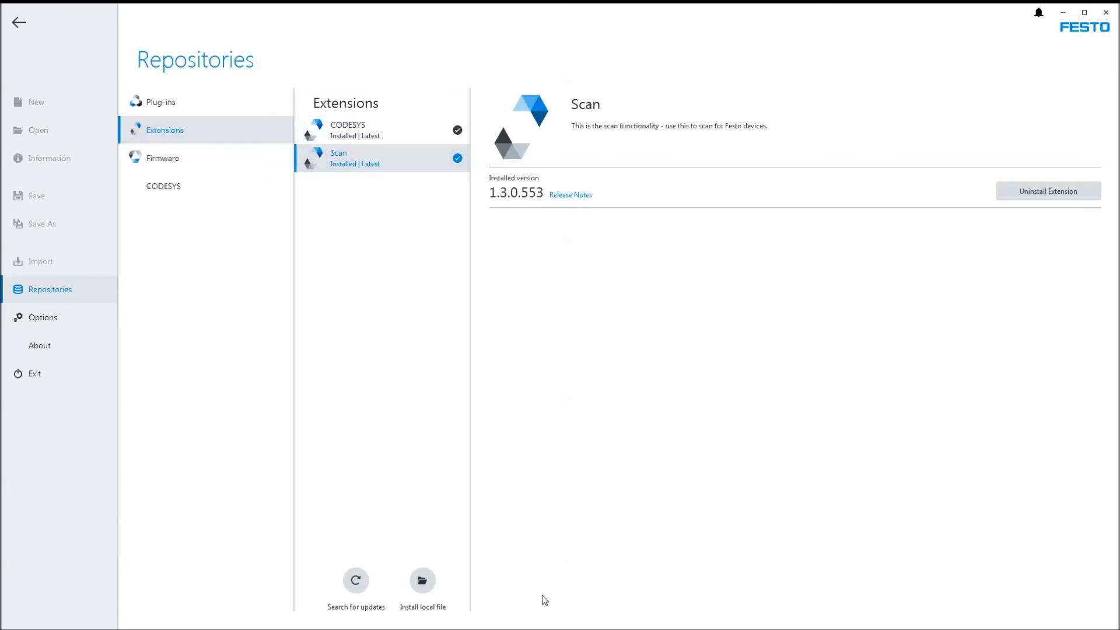
mouse_move(19, 23)
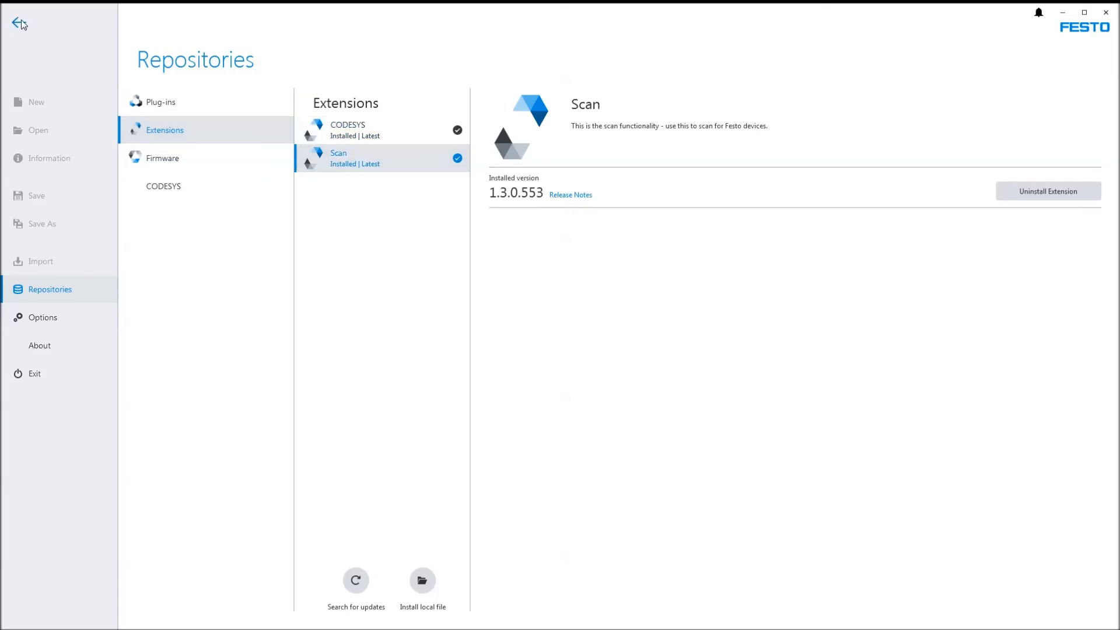